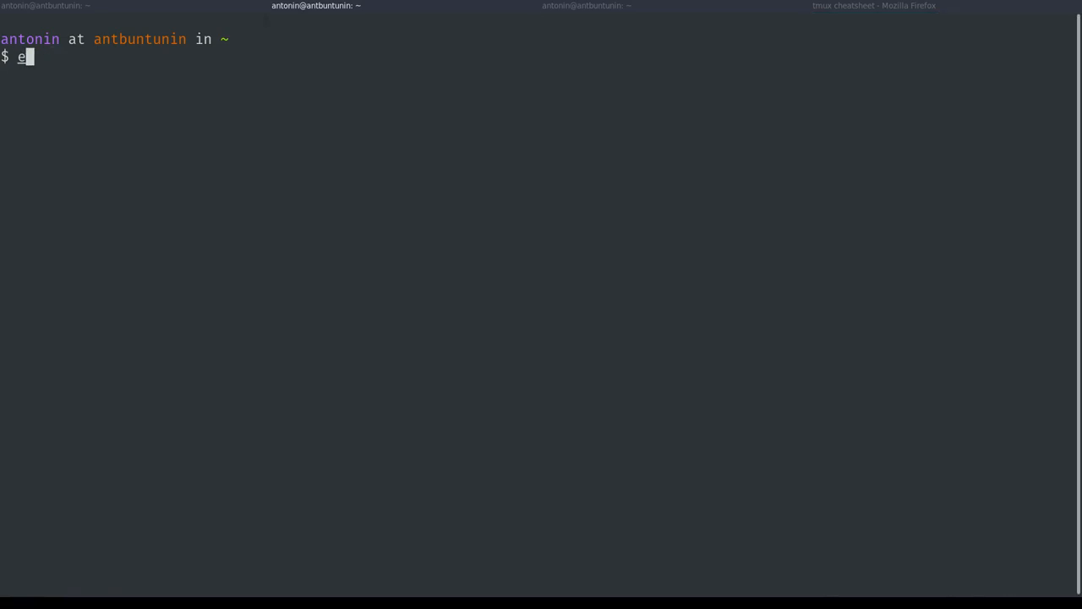
# Clear the stray character and launch a tmux session from the home directory.
pyautogui.press('BackSpace')
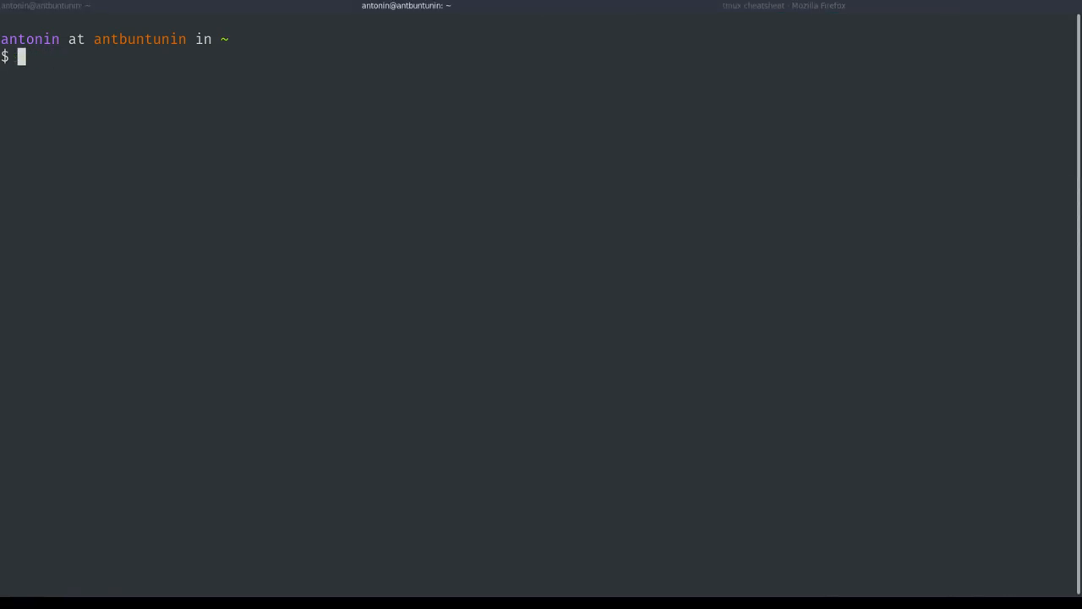
pyautogui.write('tmux')
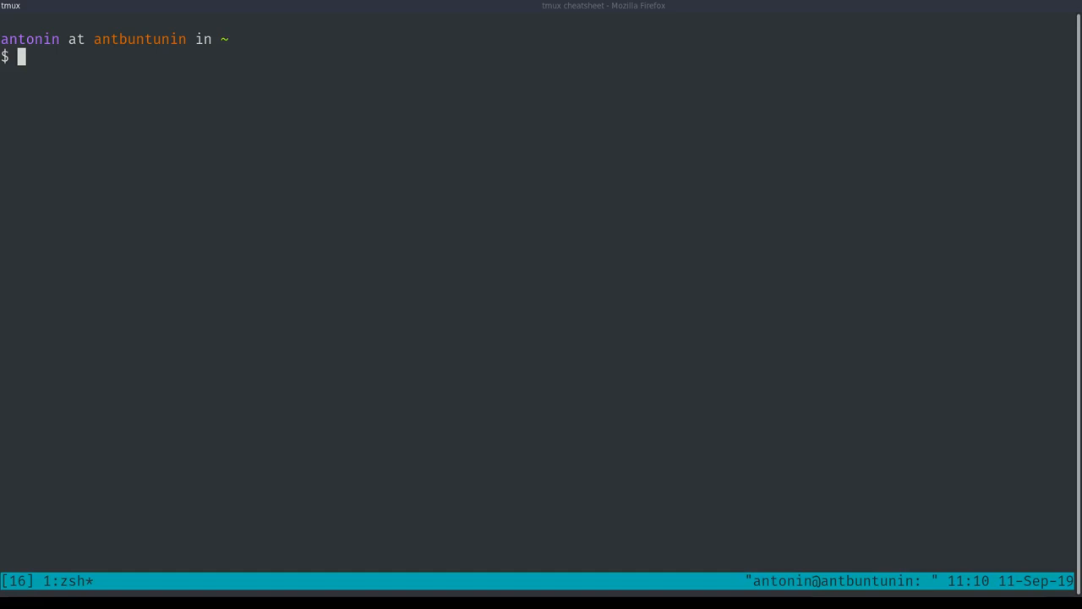
pyautogui.moveTo(67, 589)
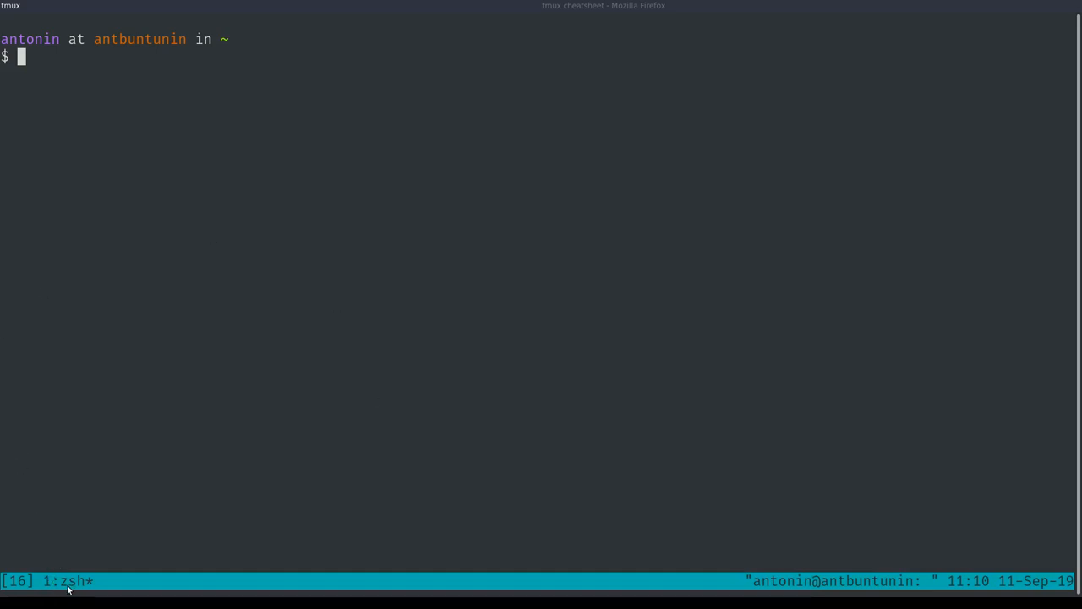
pyautogui.moveTo(75, 348)
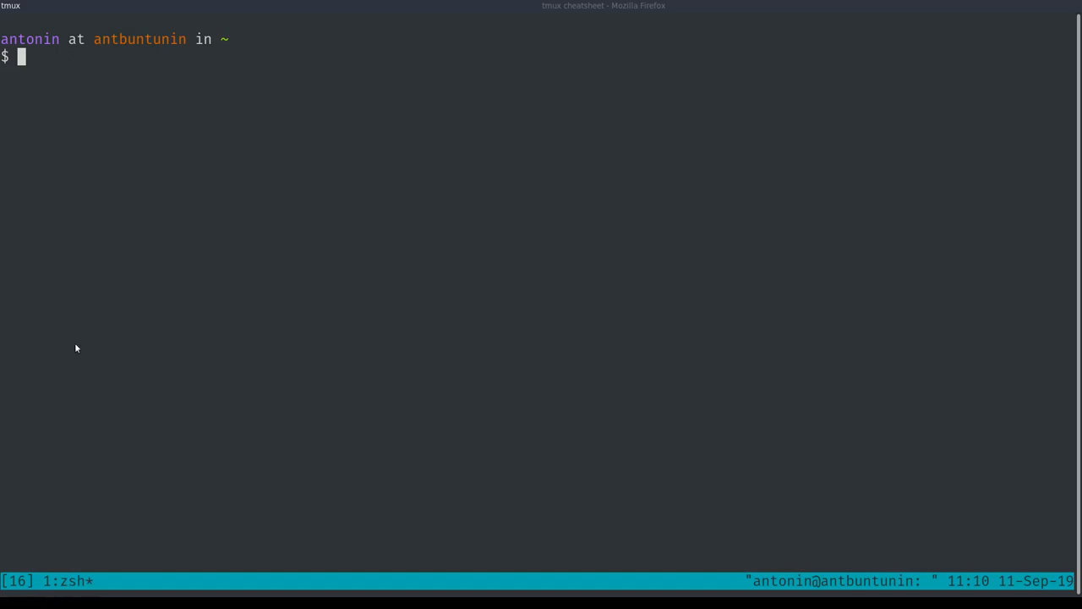
pyautogui.moveTo(49, 583)
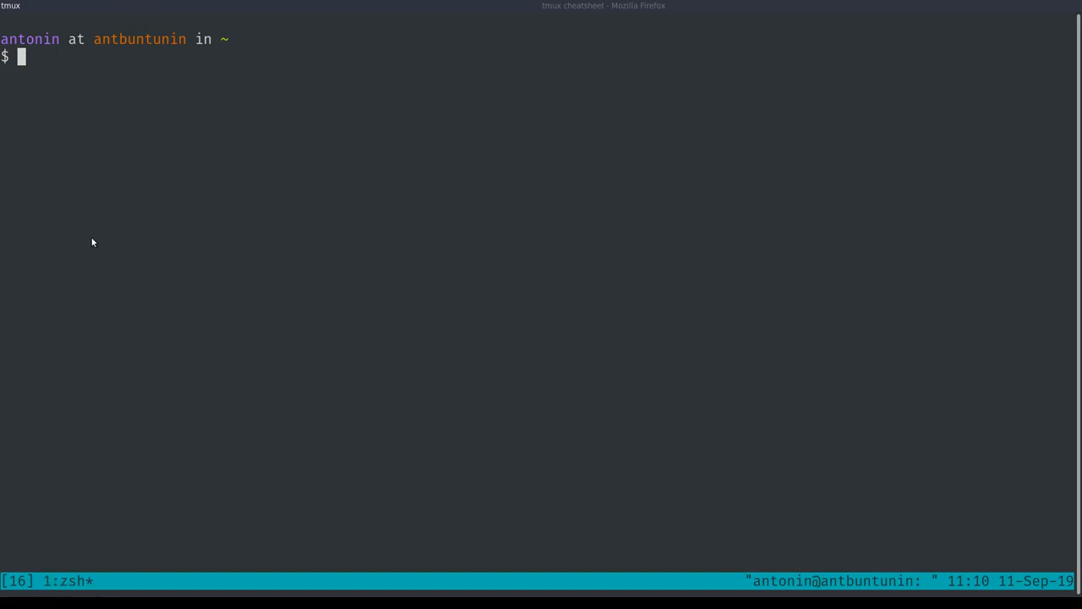
pyautogui.moveTo(136, 201)
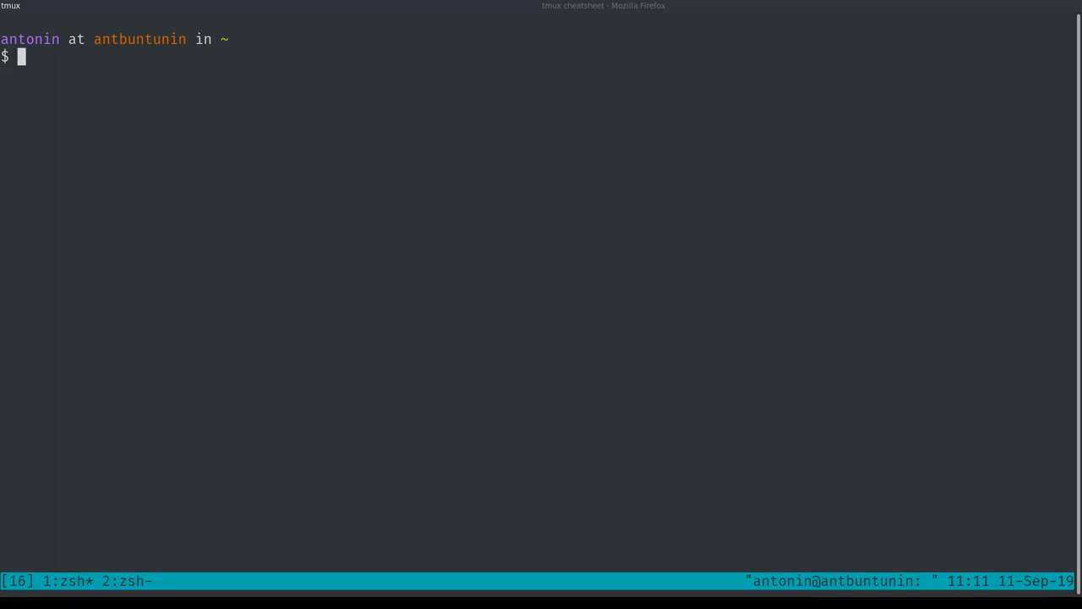
# Review .tmux.conf in vim, jumping to the top of the file.
pyautogui.write('vim')
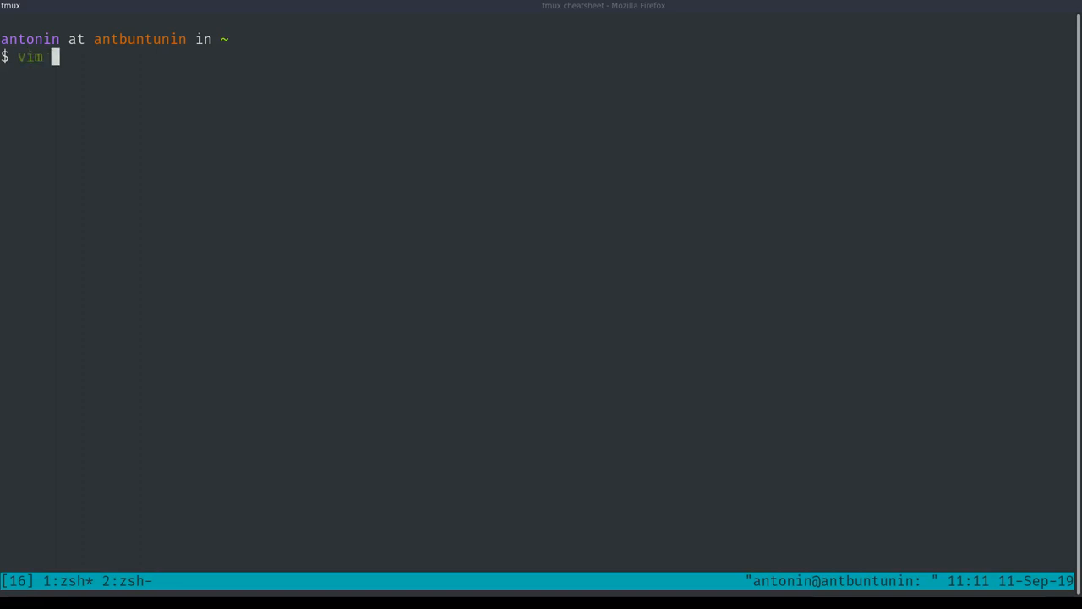
pyautogui.write('.tmux.conf')
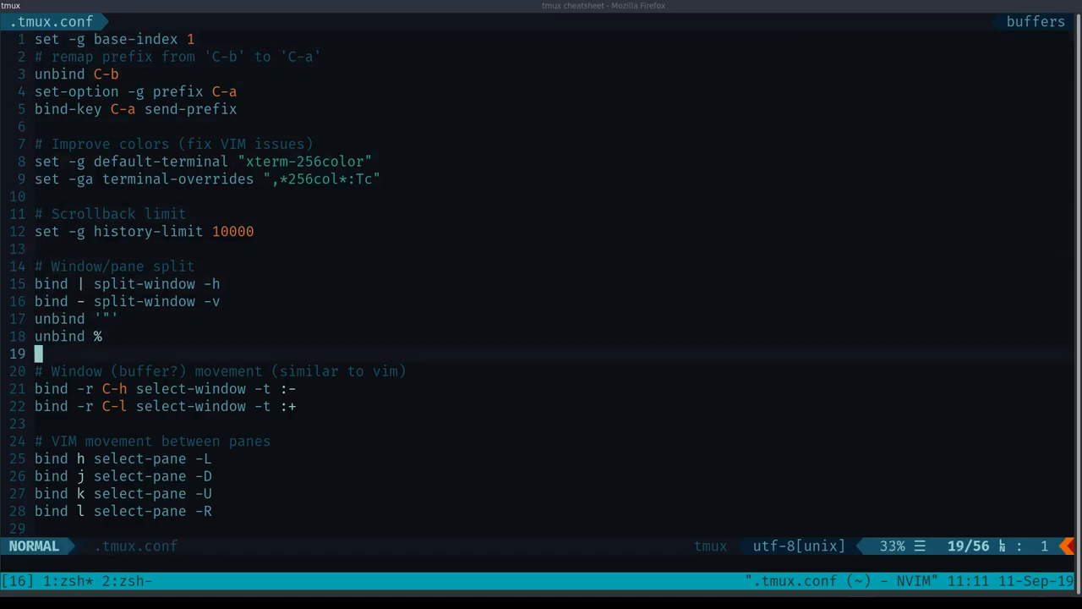
pyautogui.press('gg')
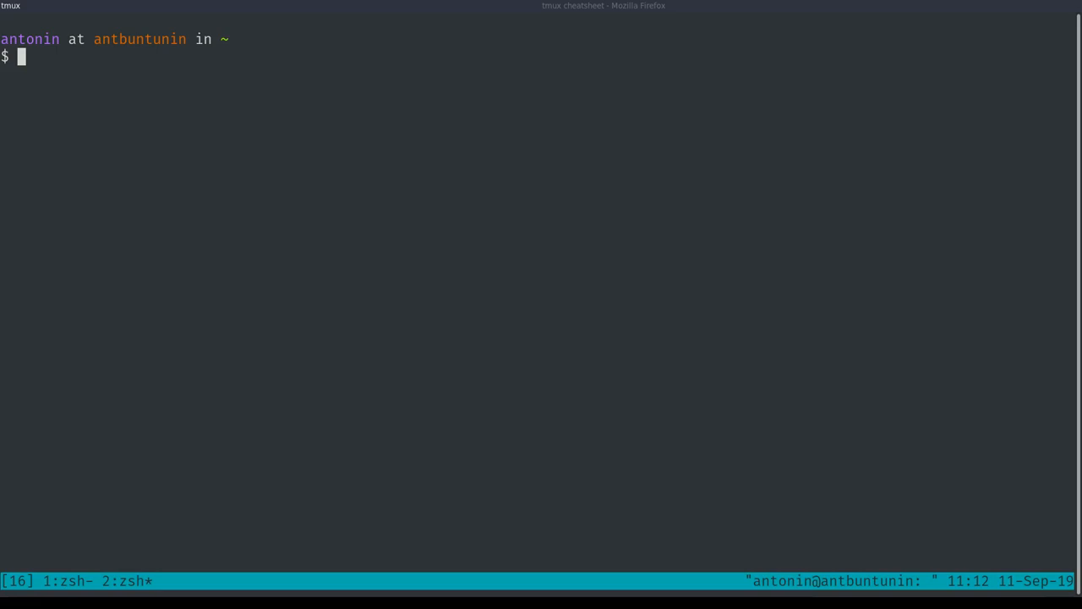
# Display the .zshrc configuration with cat and quit the pager.
pyautogui.write('cat .zshr')
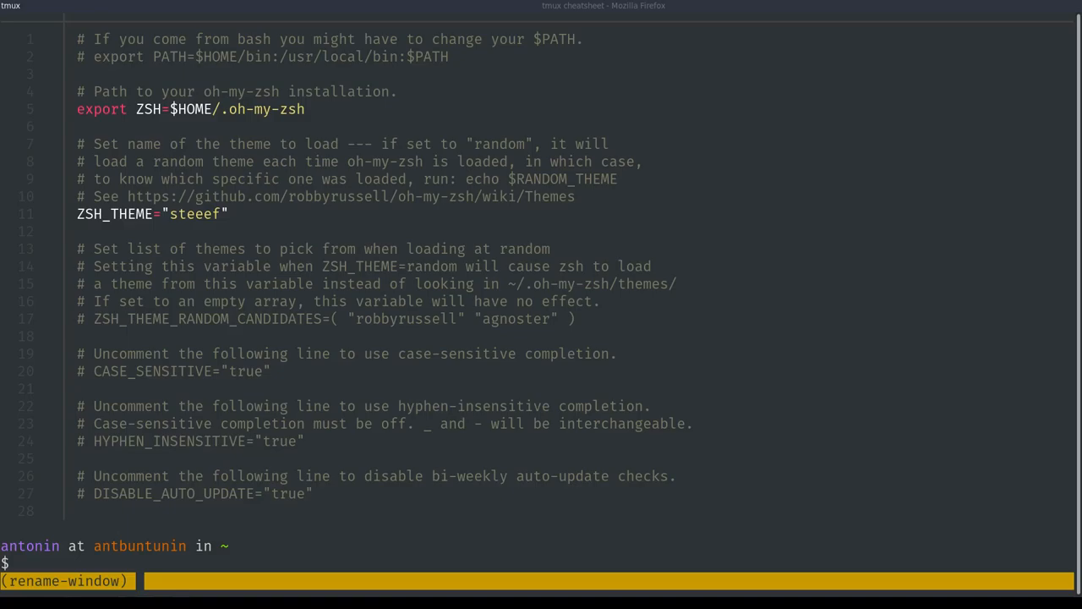
pyautogui.write('q')
pyautogui.click(536, 563)
pyautogui.write('cd')
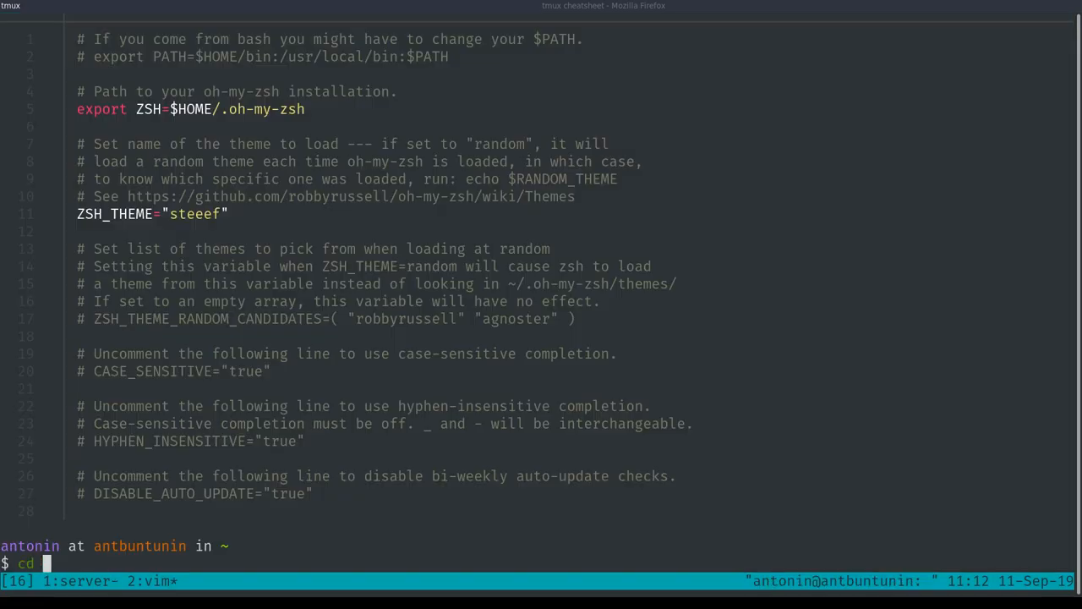
# Move into projects/antjanus/te-blog-redesign and run gatsby develop in the server window.
pyautogui.write('projects/')
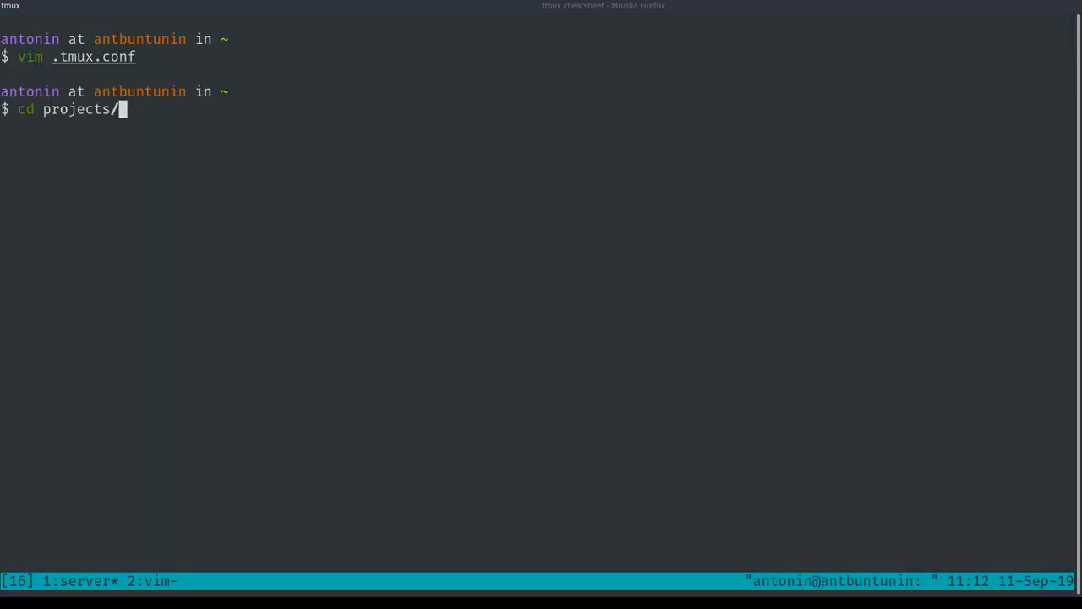
pyautogui.write('antjanus/te-blog-redesign')
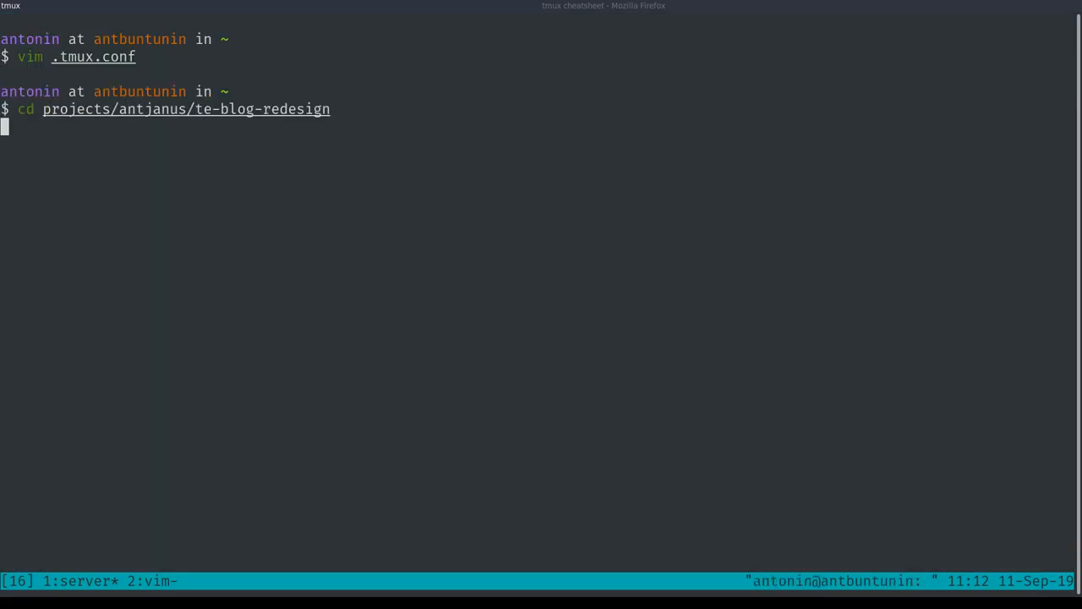
pyautogui.write('gatsby develop')
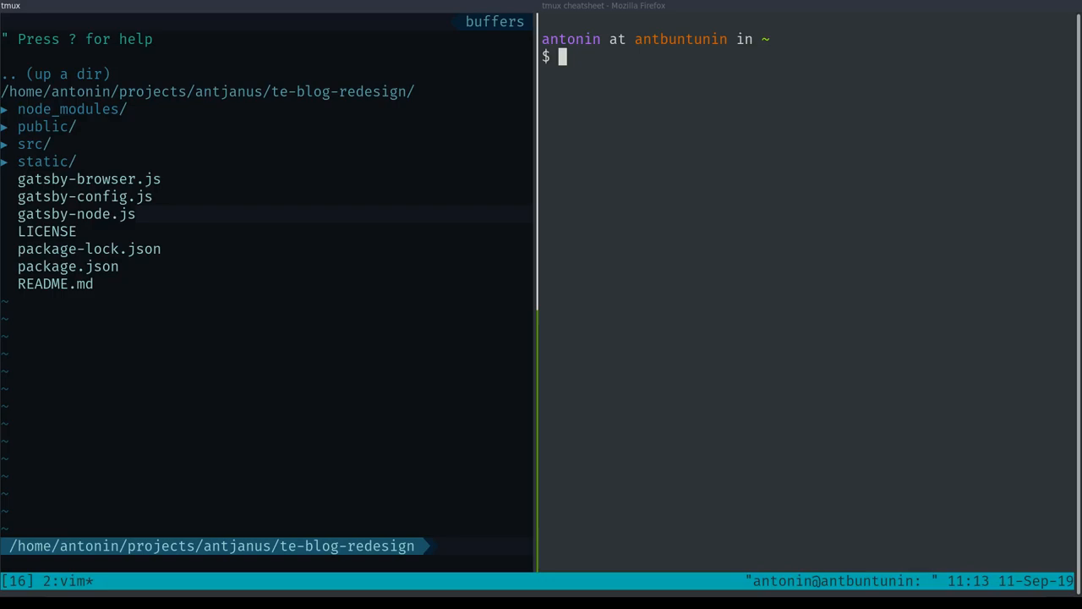
# In the right pane, cd into the project and run gatsby develop beside NERDTree.
pyautogui.write('cd projects/antjanus/te-blog-redesign')
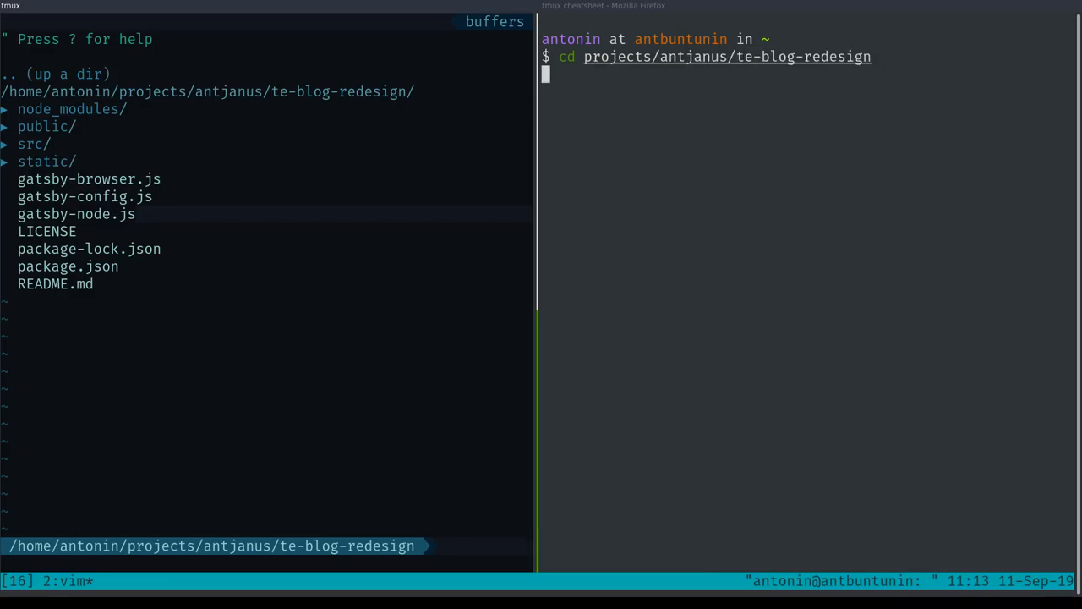
pyautogui.write('gatsby develop')
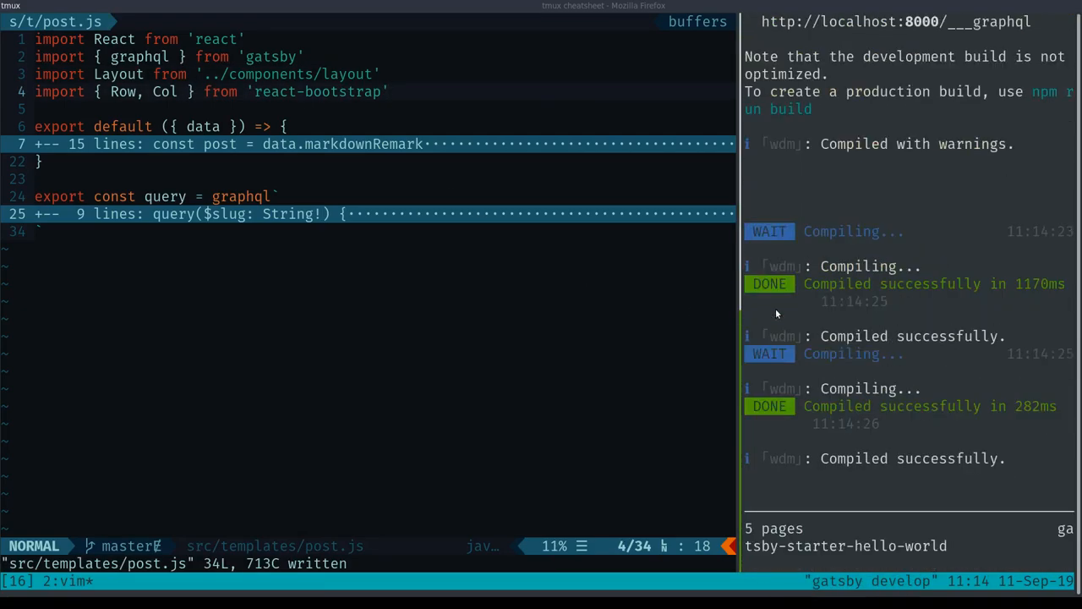
# Move down post.js to add the Jumbotron import, save, and quit vim.
pyautogui.write('jjjjjjjj')
pyautogui.write(', Jumbotron')
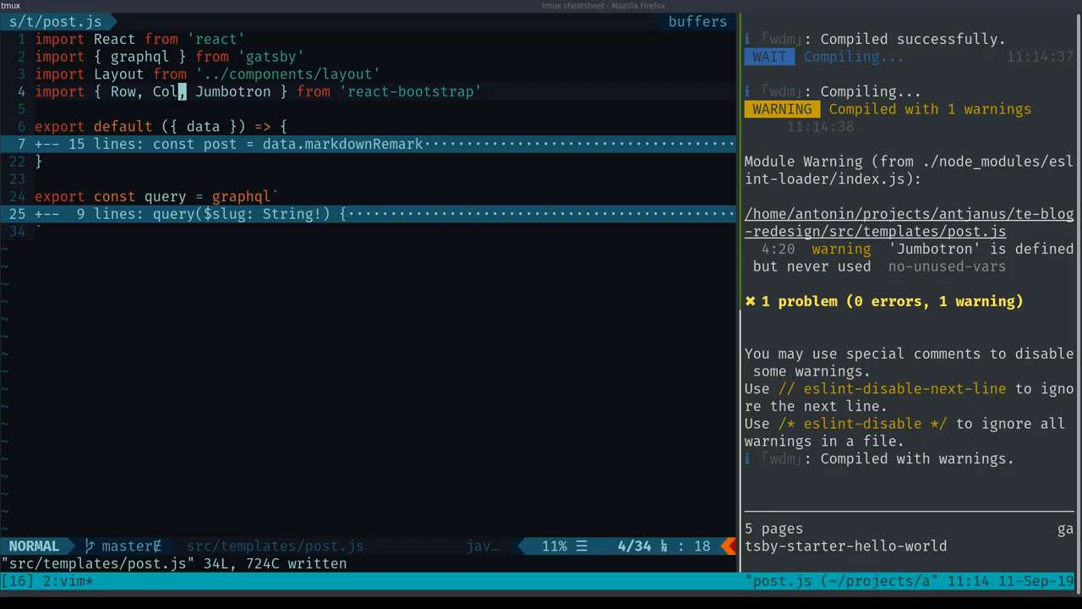
pyautogui.write(':q')
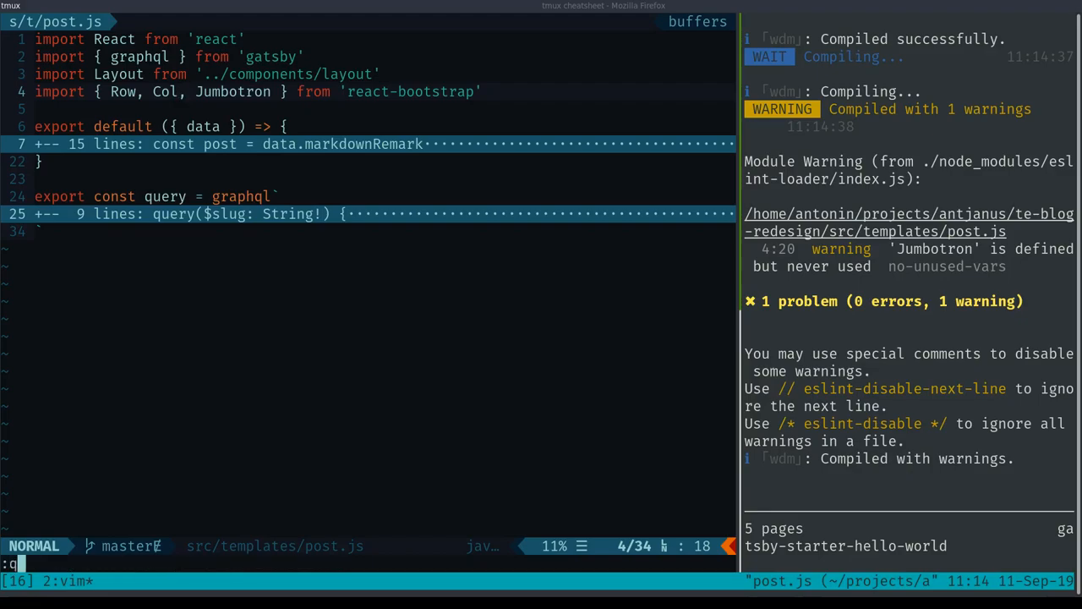
pyautogui.press('Enter')
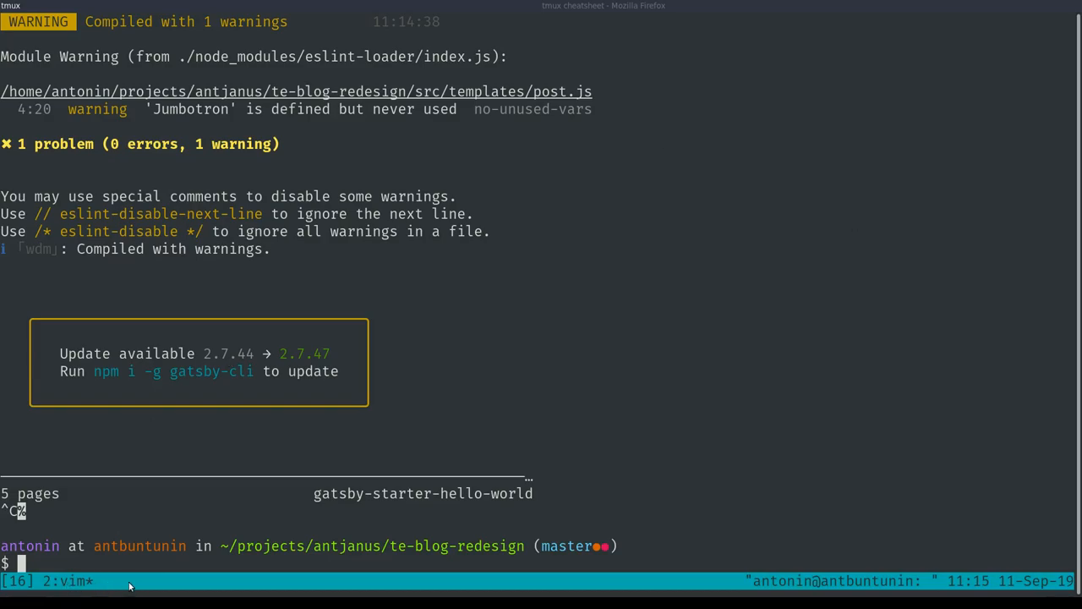
pyautogui.moveTo(114, 531)
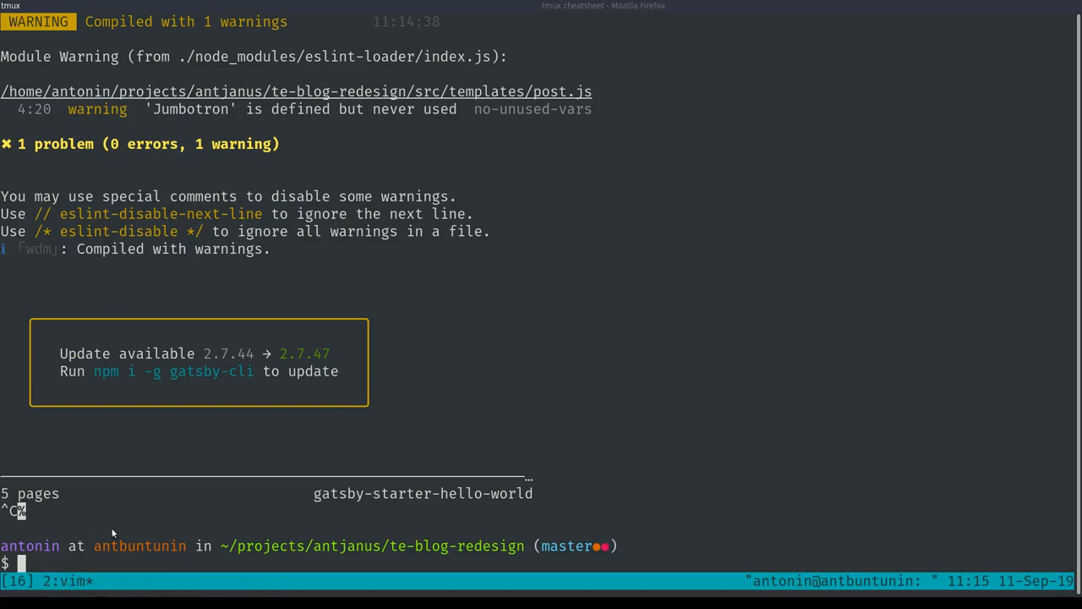
pyautogui.moveTo(543, 21)
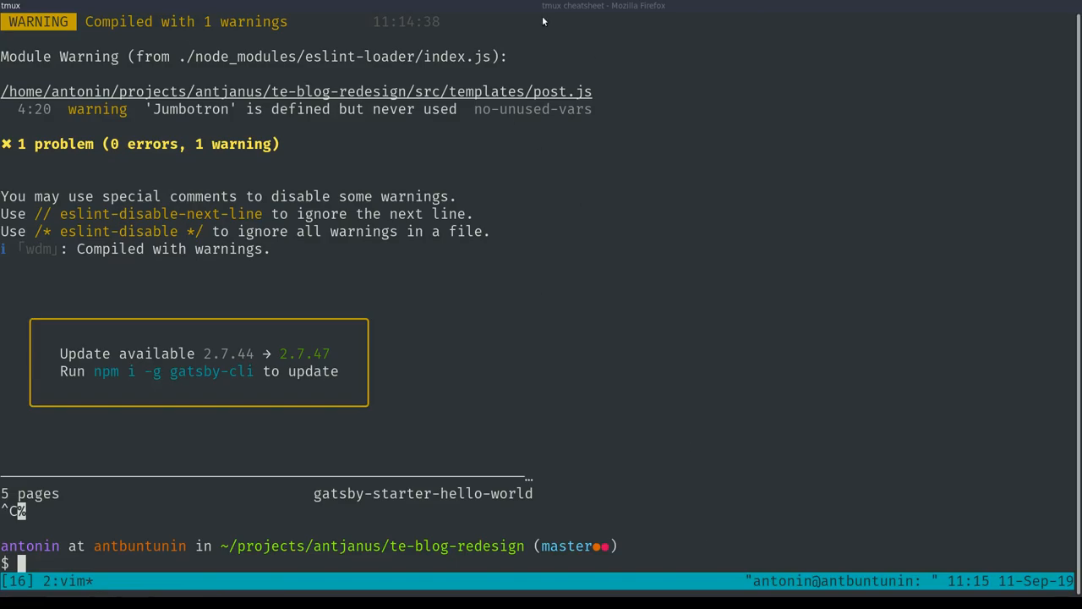
pyautogui.moveTo(484, 491)
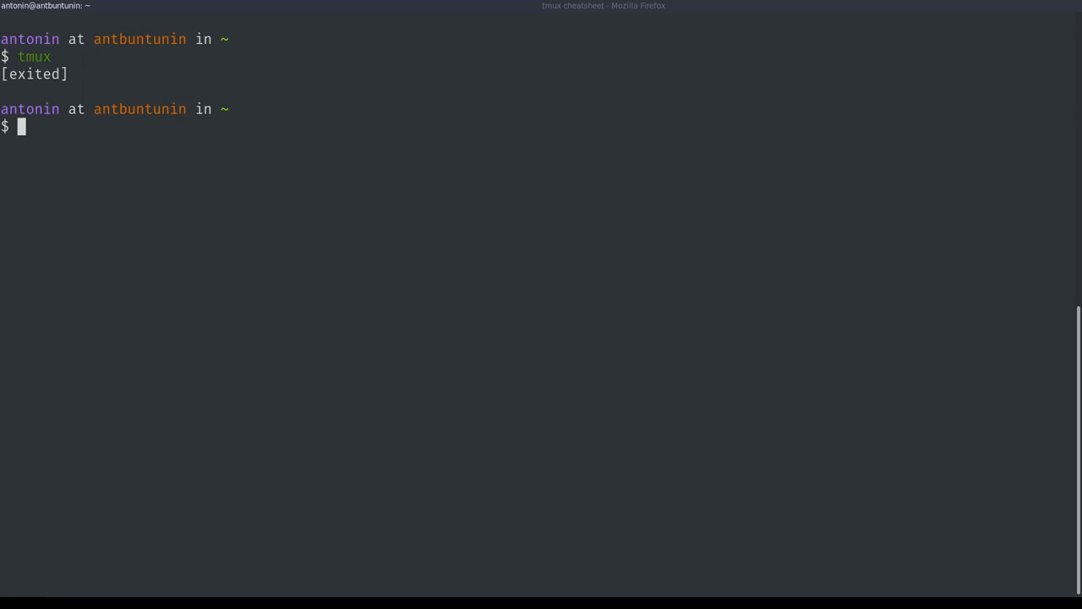
pyautogui.moveTo(805, 5)
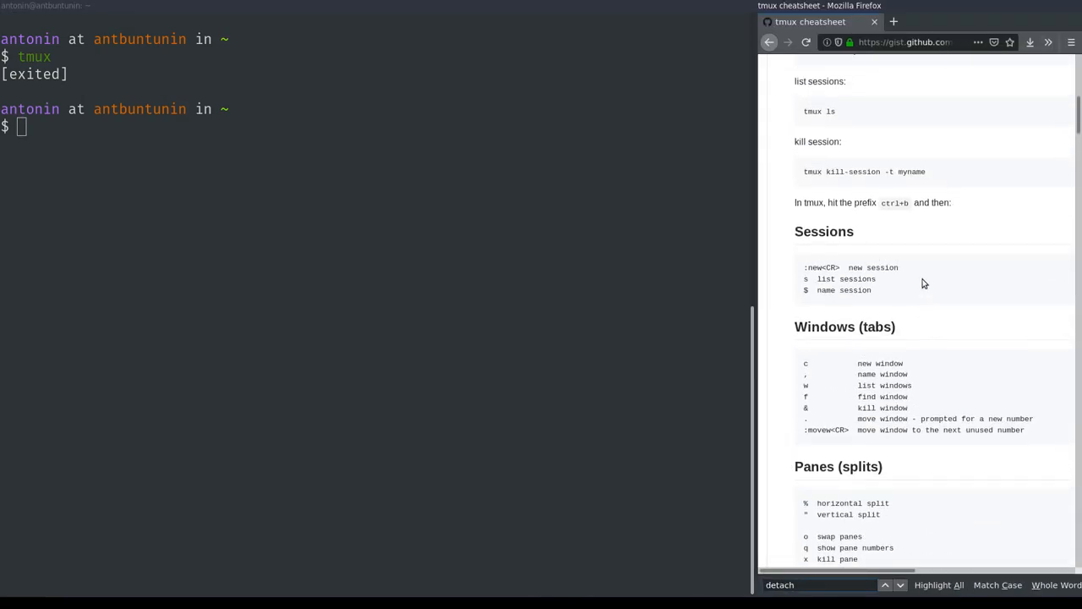
# Read 'tmux new -s myname' at the top of the cheat sheet and cd into projects/antjanus.
pyautogui.scroll(3)
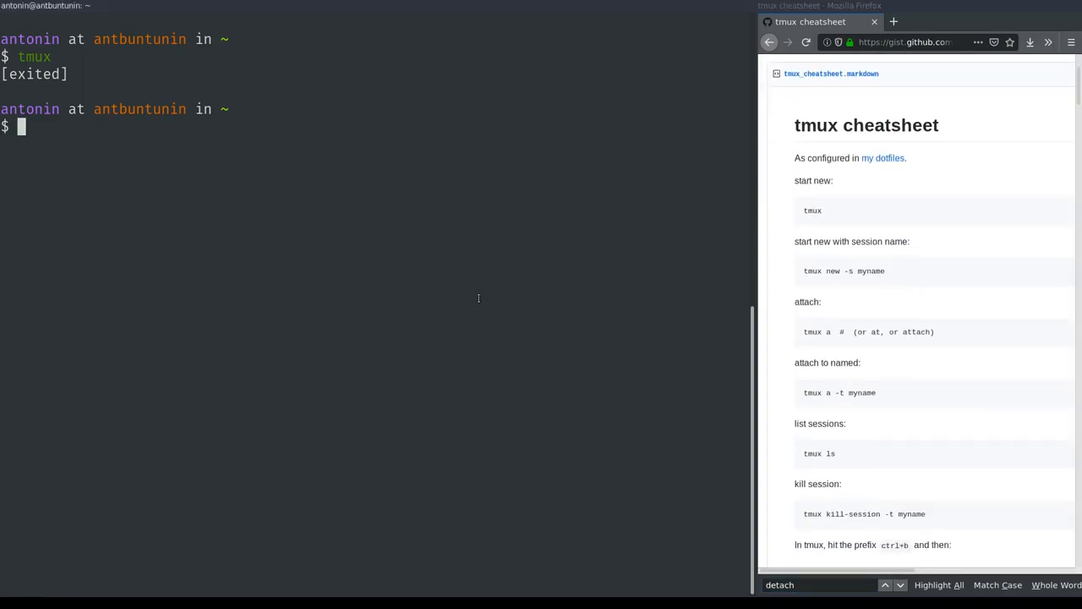
pyautogui.write('tmux new -s')
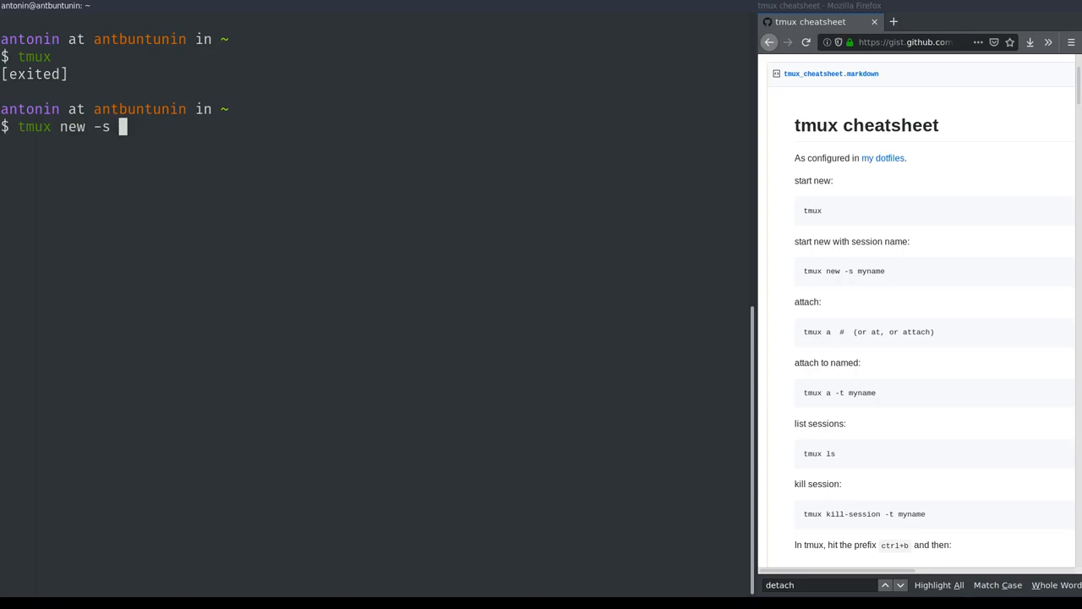
pyautogui.write('cd projects/antjanus/')
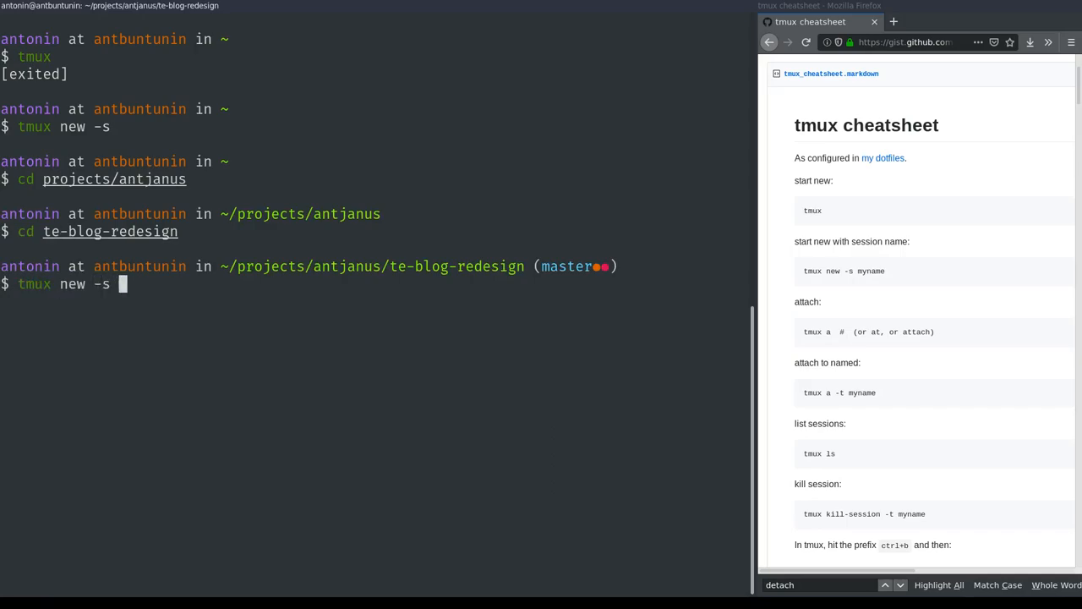
# Create the blog-redesign session, run vim . for NERDTree, and scroll the cheat sheet to Misc before detaching.
pyautogui.write('blog')
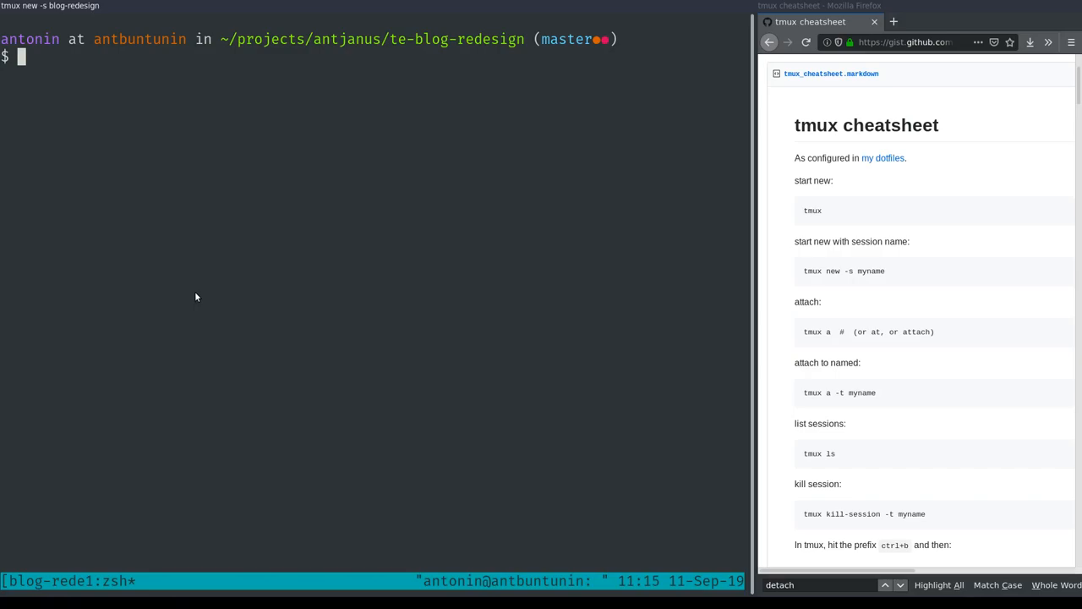
pyautogui.write('vim .')
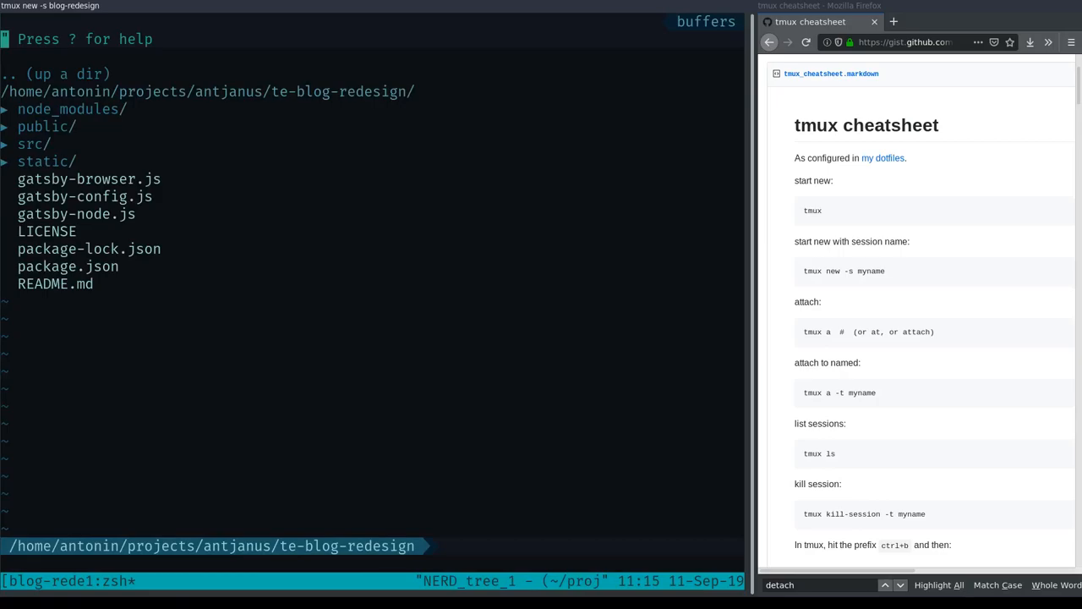
pyautogui.scroll(-3)
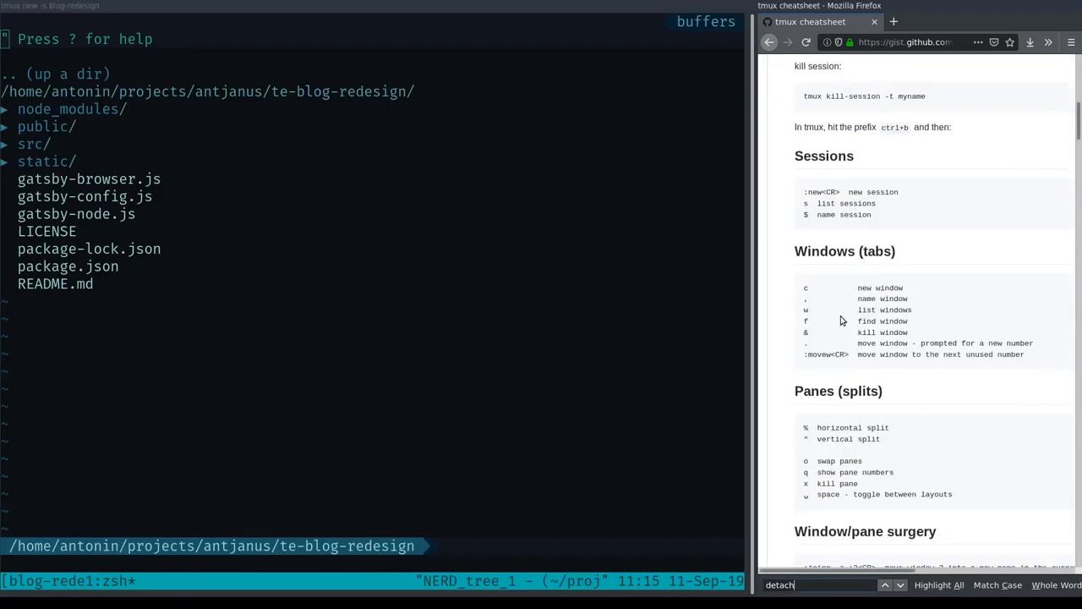
pyautogui.scroll(-3)
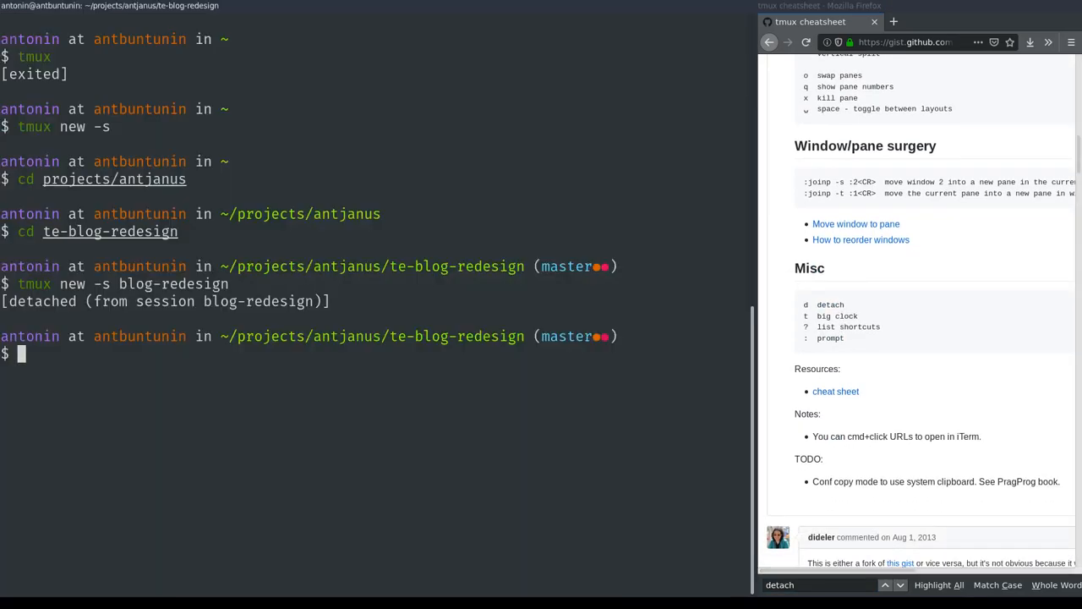
# Clear the screen, list sessions, and reattach with tmux a -t blog-redesign.
pyautogui.write('c')
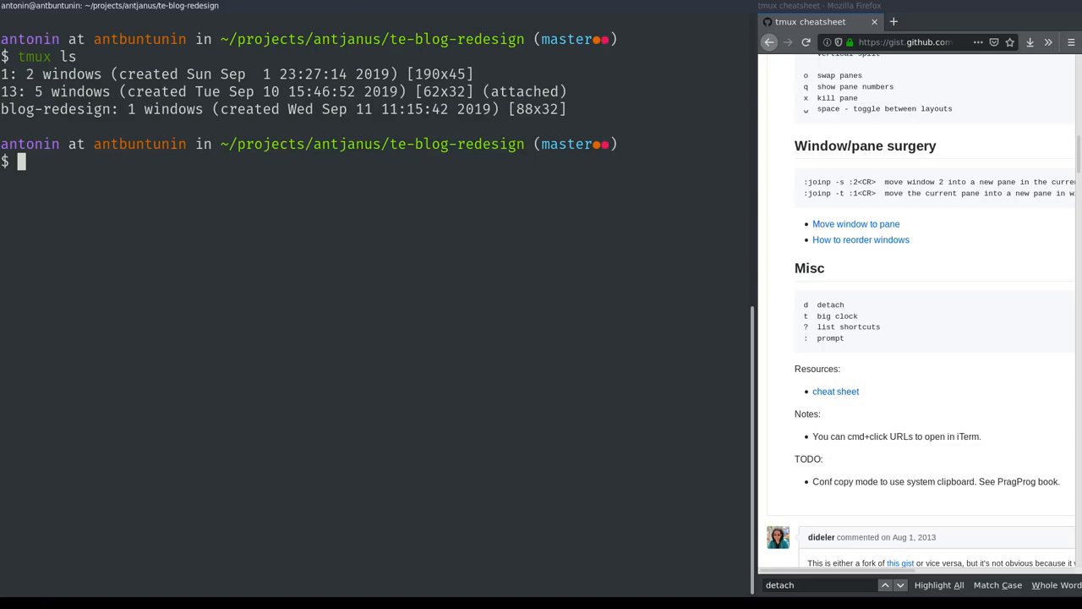
pyautogui.write('tmux a')
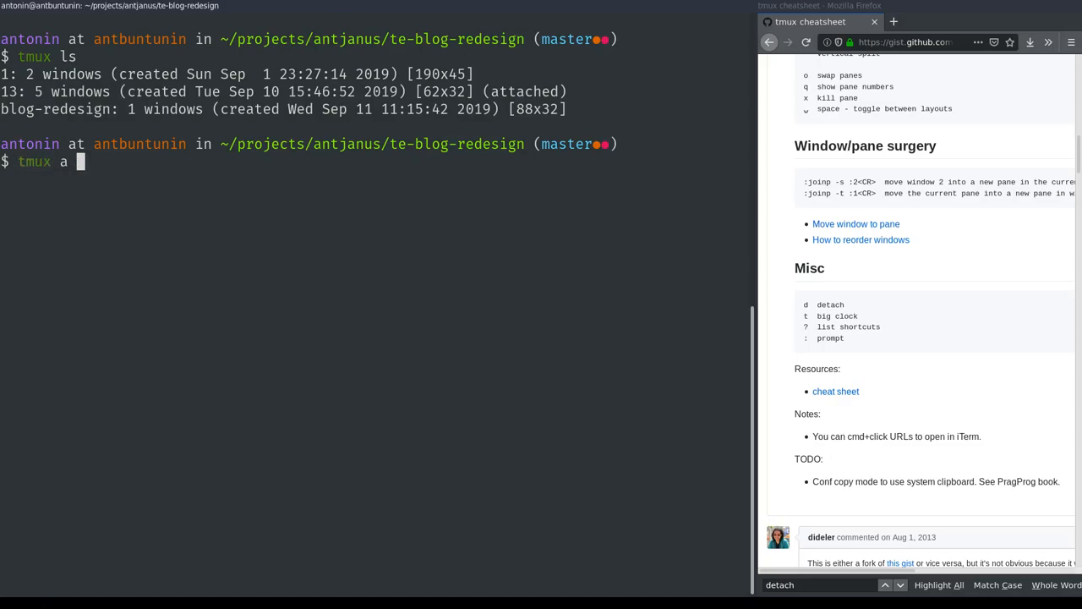
pyautogui.write('-t bl')
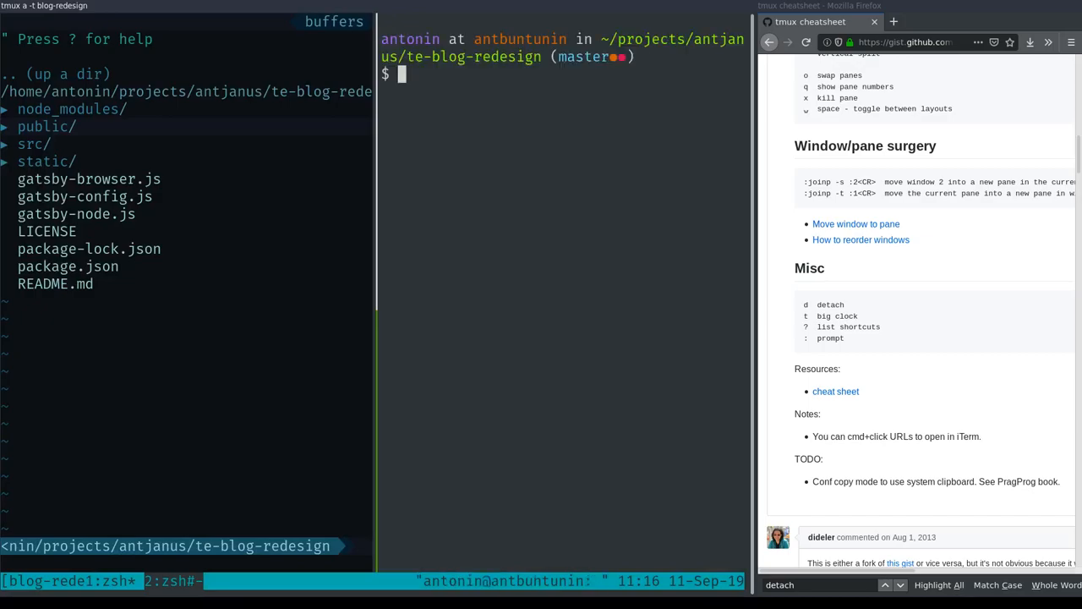
# Start typing in a new window, detach, and run tmux ls showing blog-redesign with 2 windows.
pyautogui.write('gats')
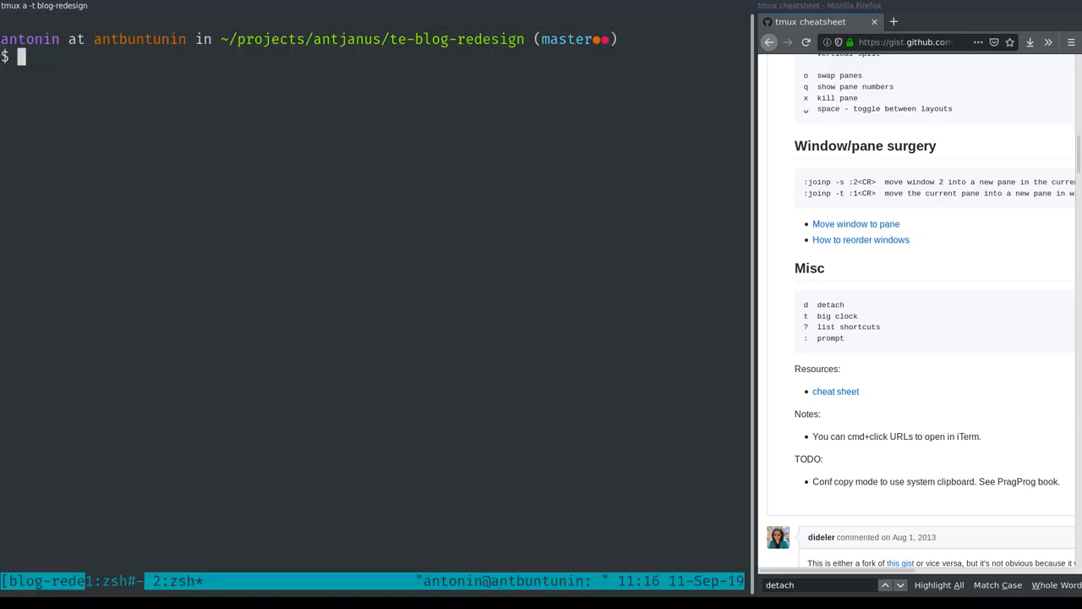
pyautogui.write('gi')
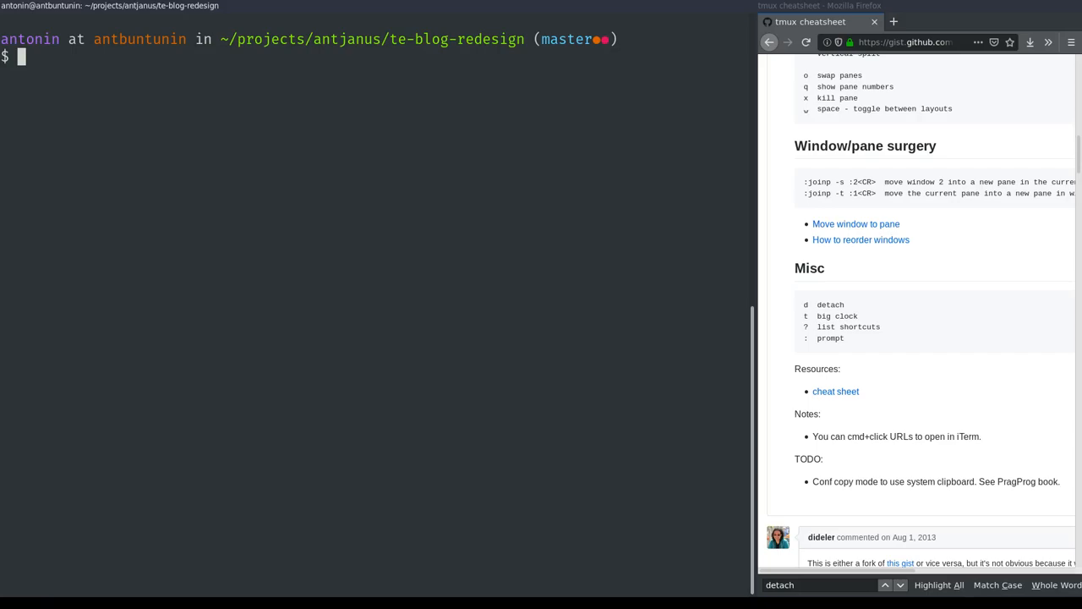
pyautogui.write('tmux ls')
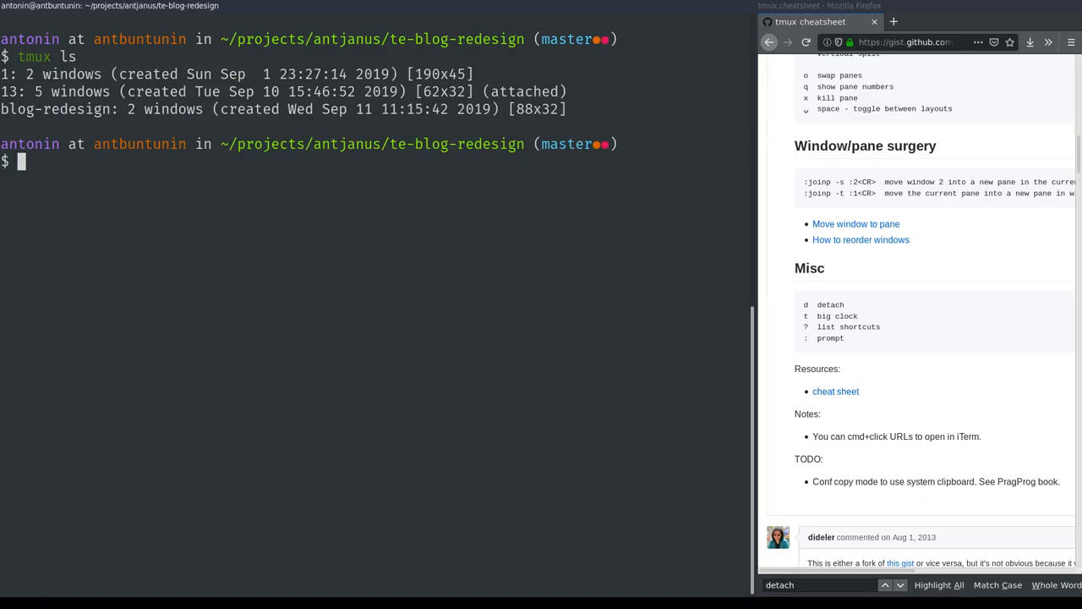
# Enter 'tmux a -t blog-redesign' in the shell to reattach to the session.
pyautogui.write('tmux a -t blog-redesign')
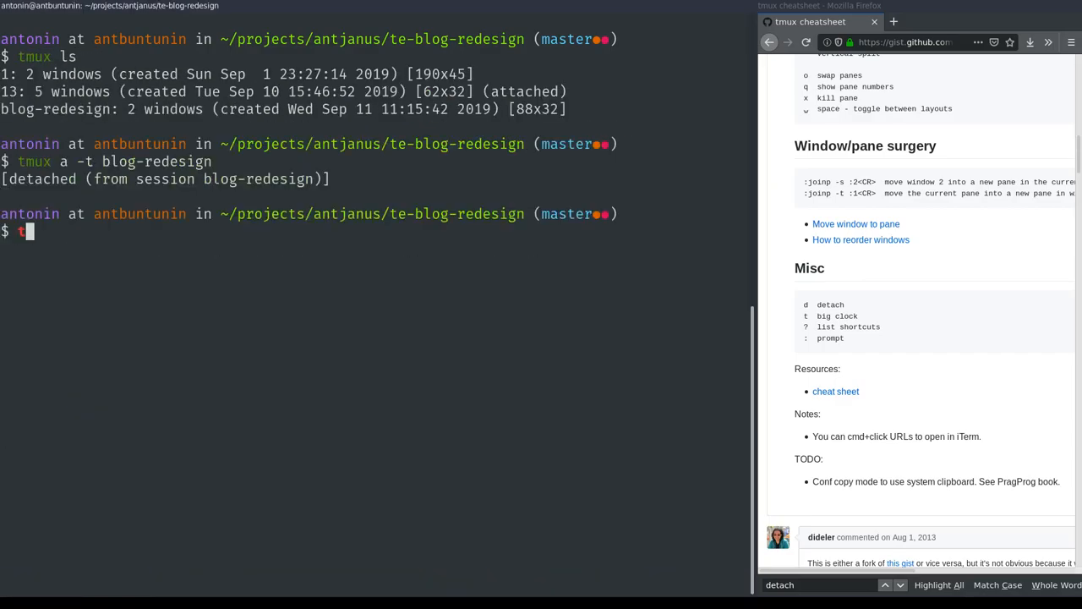
pyautogui.write('mux a -t')
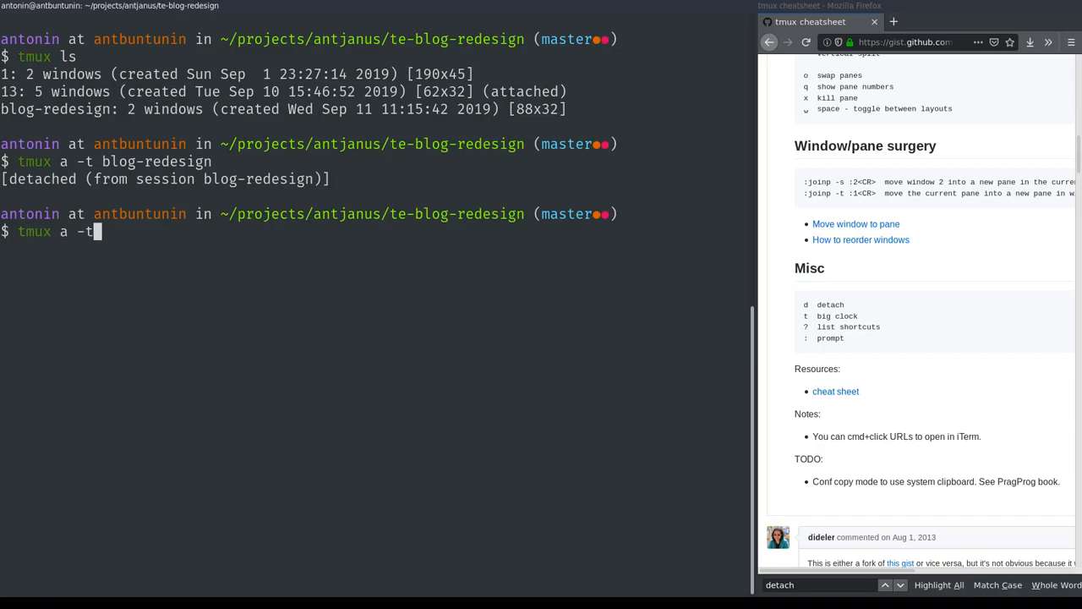
pyautogui.write('b')
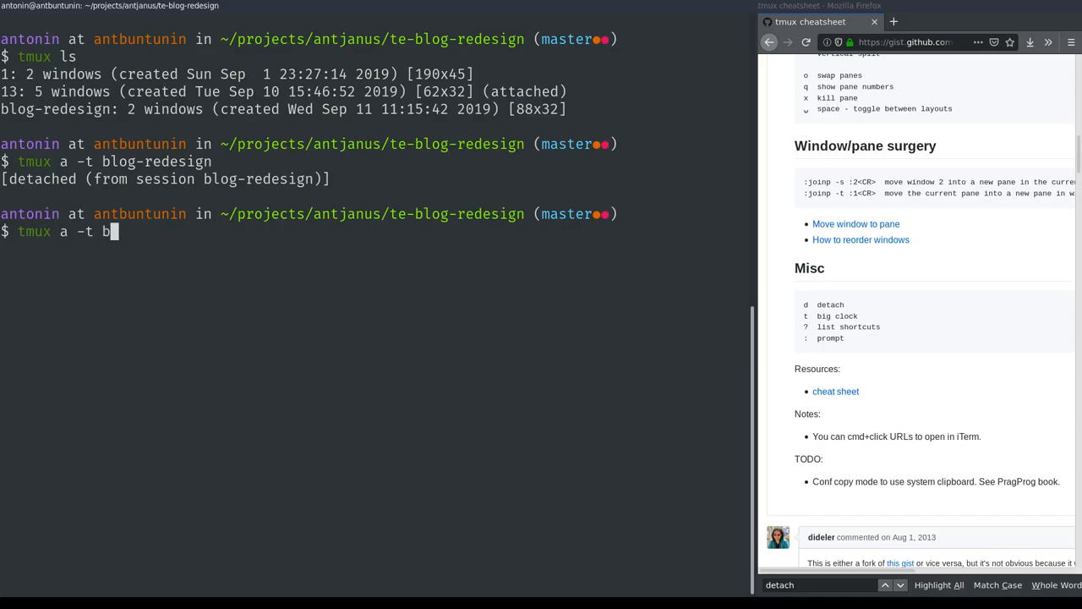
pyautogui.write('log-redesign')
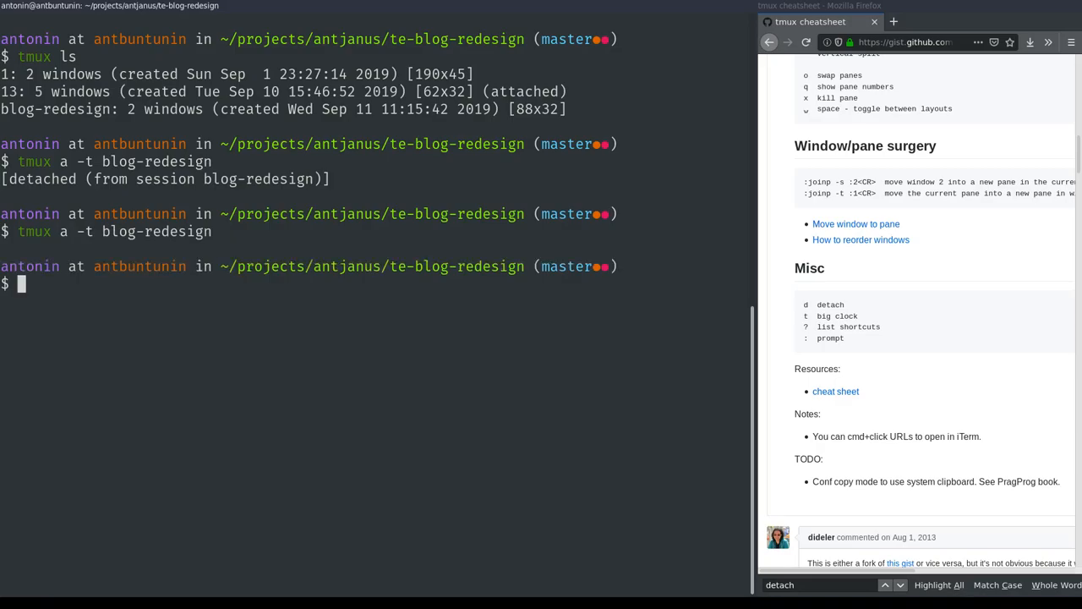
pyautogui.moveTo(100, 109)
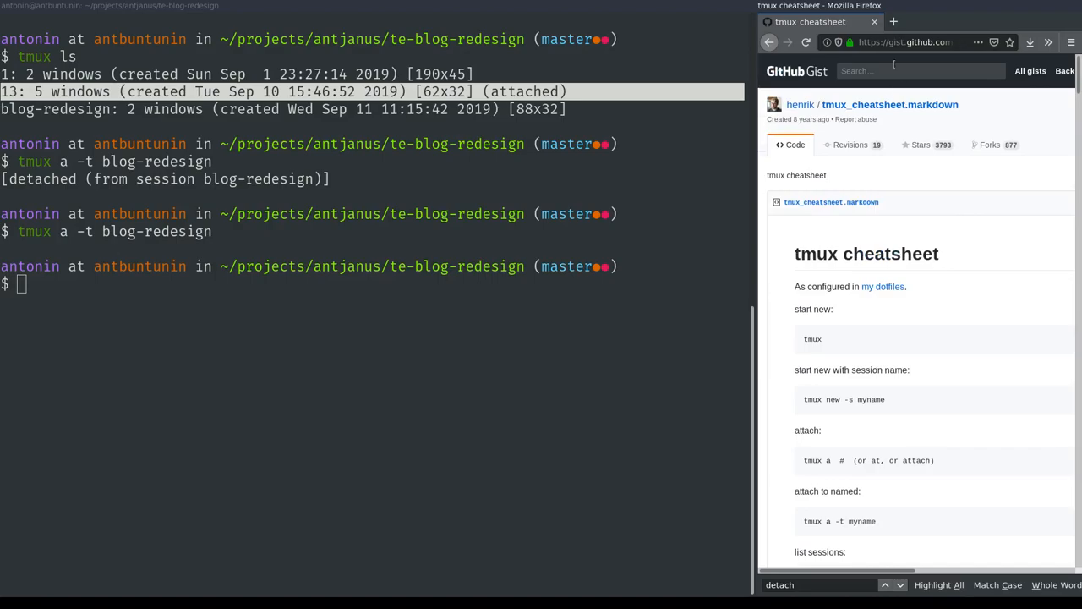
# Scroll the gist past sessions and windows to the Panes (splits) section with horizontal split.
pyautogui.scroll(-3)
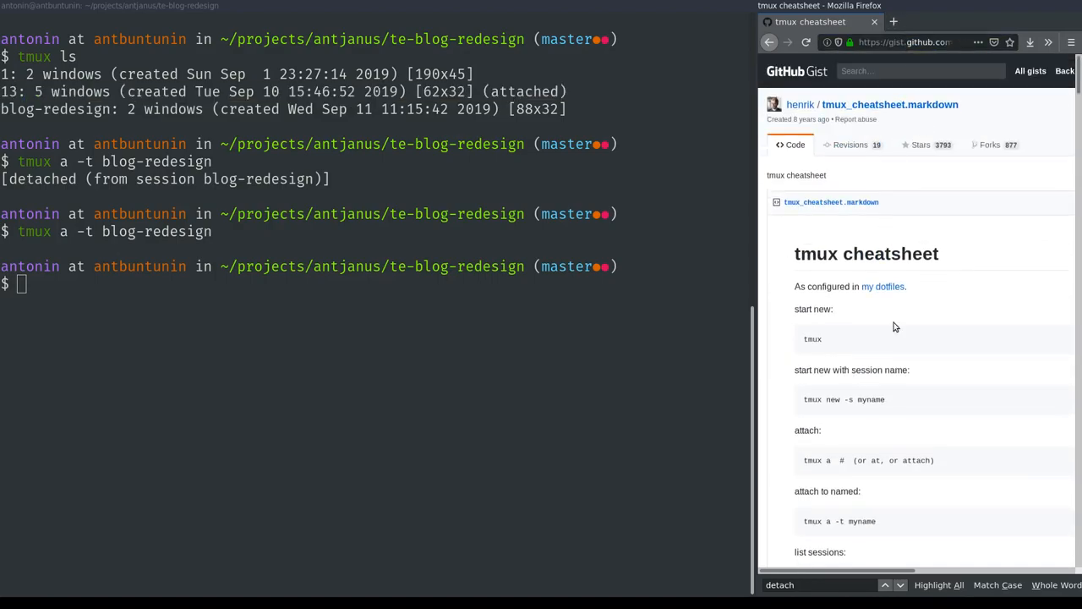
pyautogui.click(905, 42)
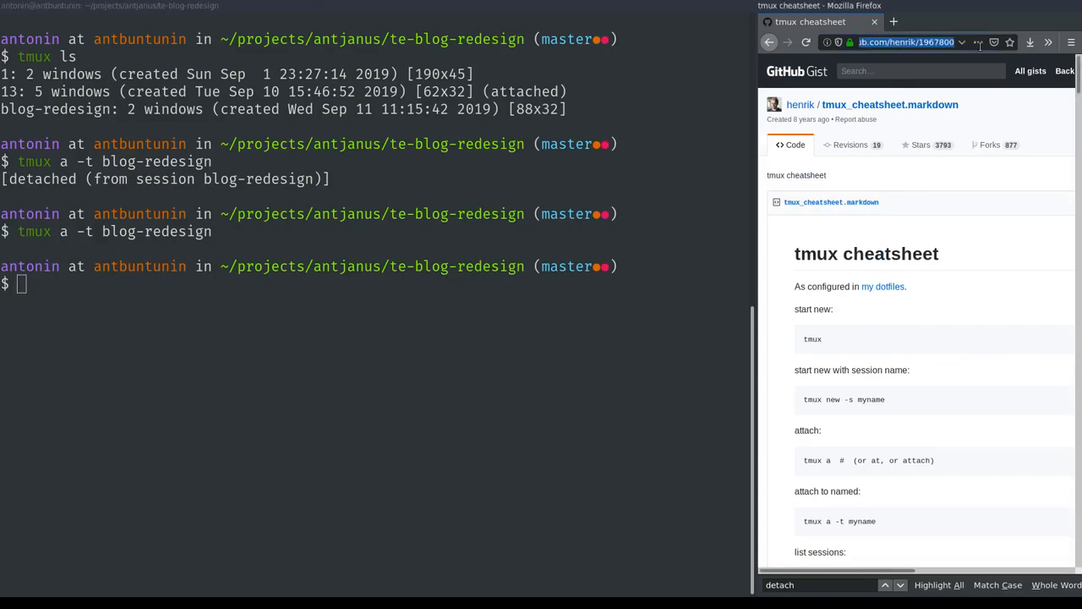
pyautogui.scroll(-3)
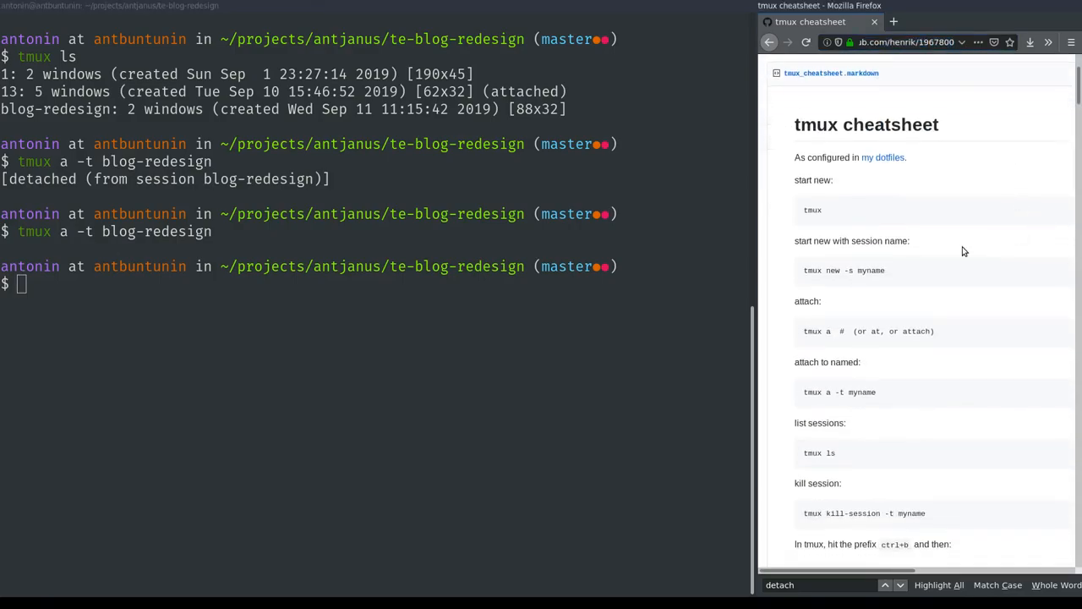
pyautogui.scroll(-3)
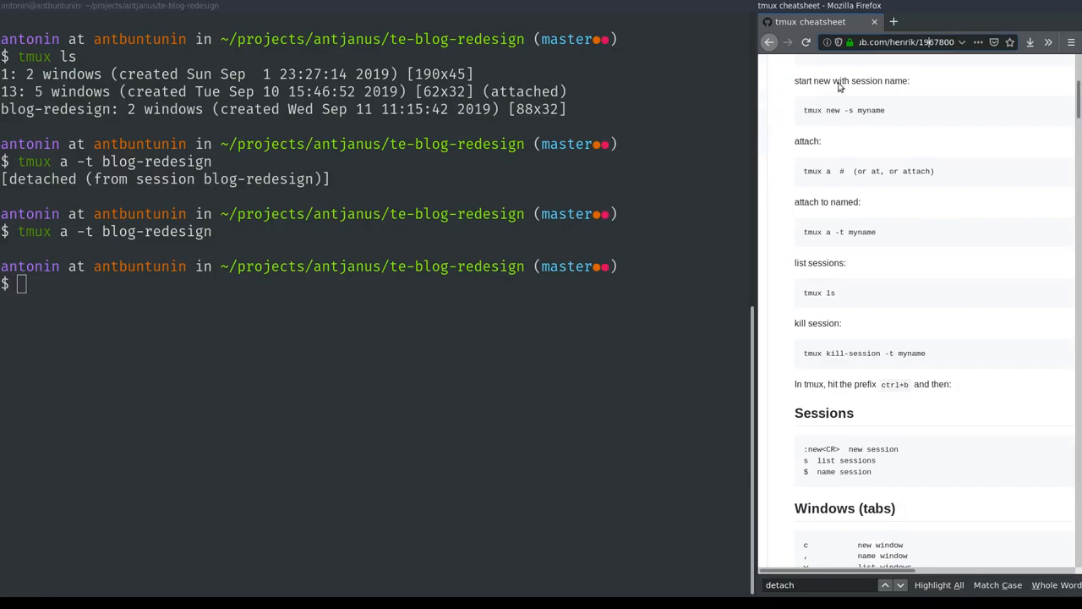
pyautogui.scroll(-3)
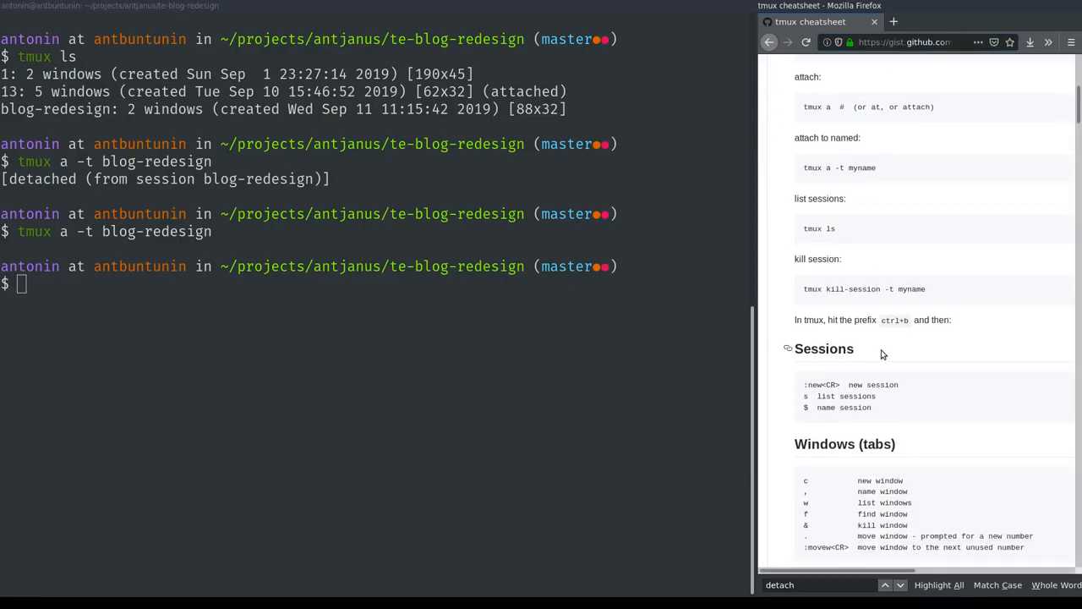
pyautogui.scroll(-3)
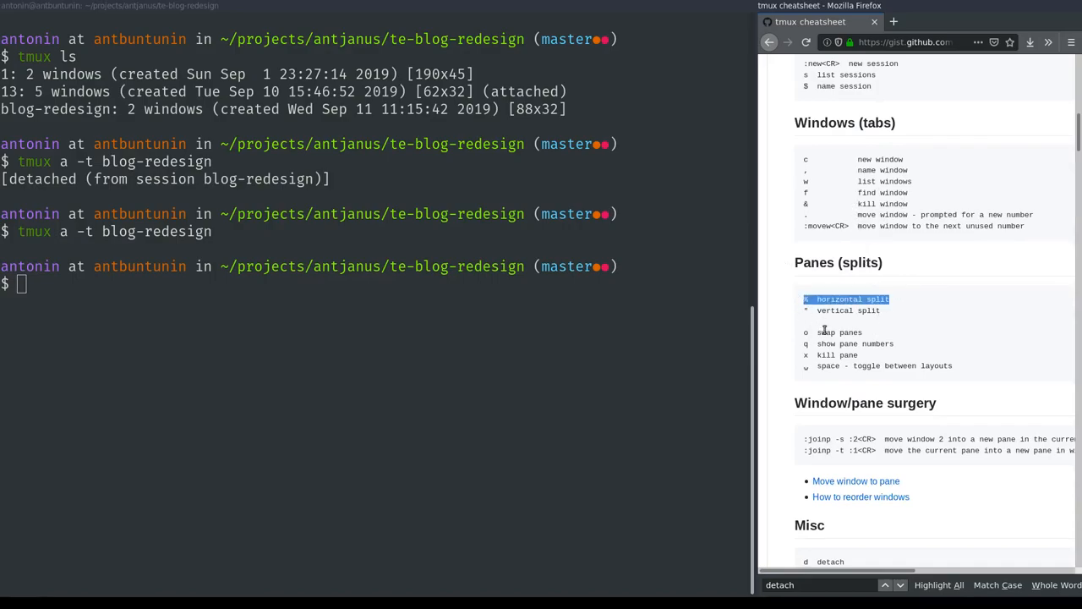
pyautogui.moveTo(832, 328)
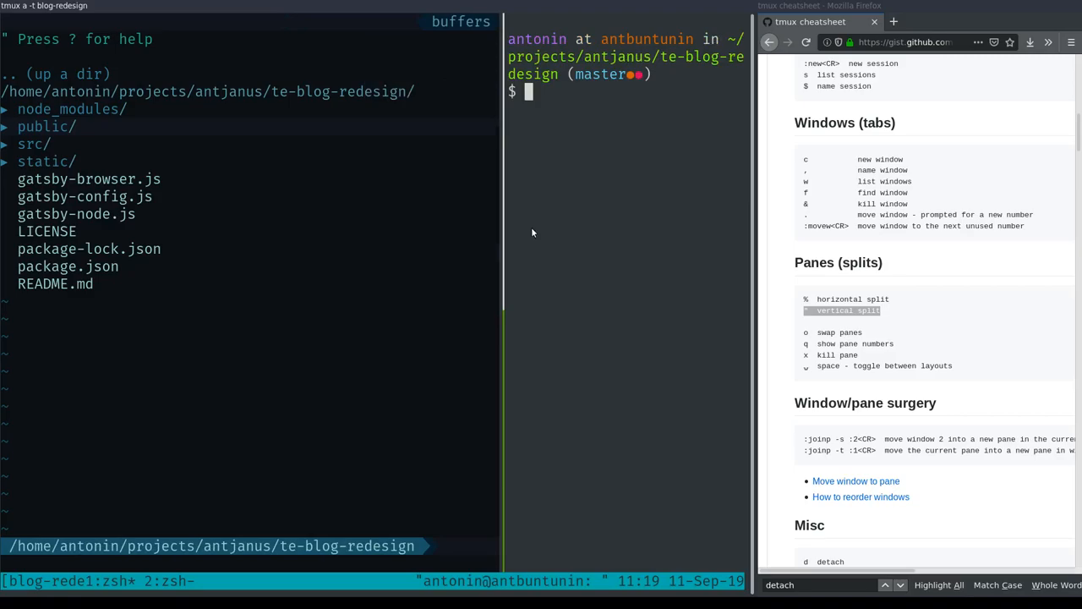
pyautogui.moveTo(664, 198)
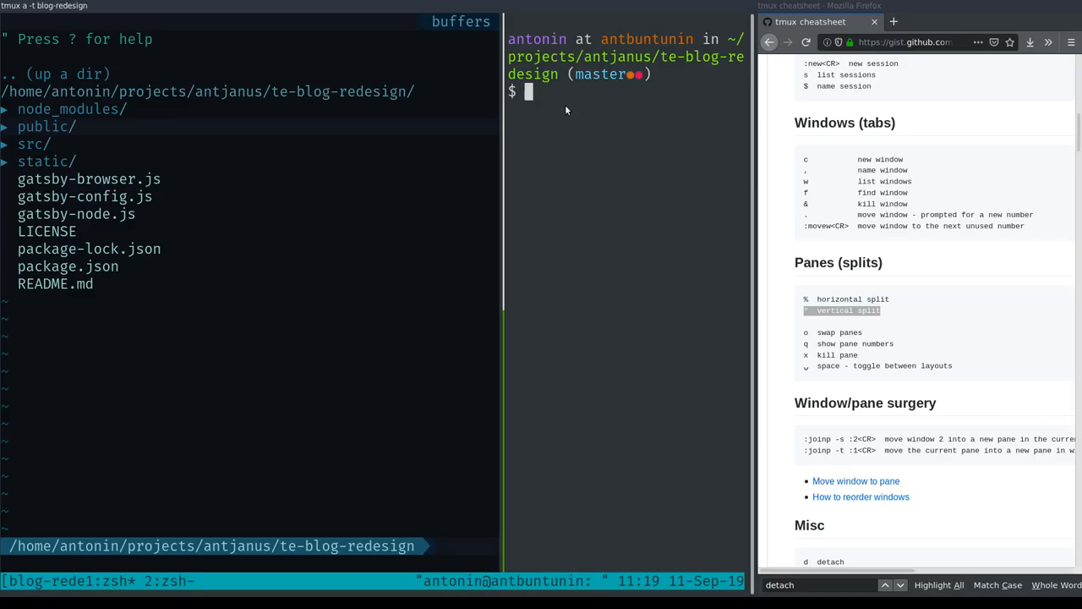
pyautogui.moveTo(582, 147)
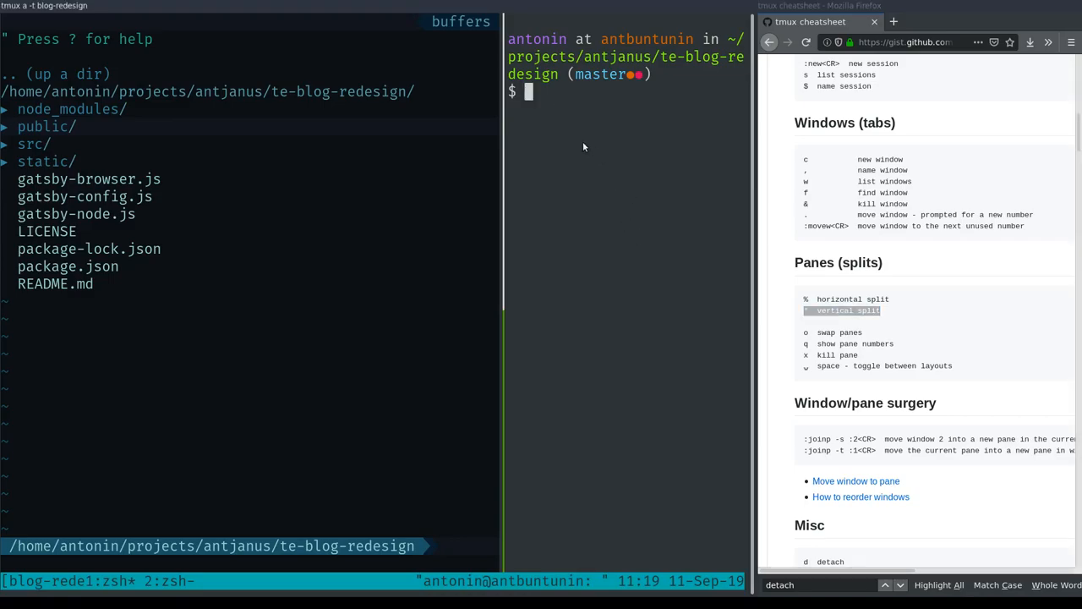
pyautogui.moveTo(569, 205)
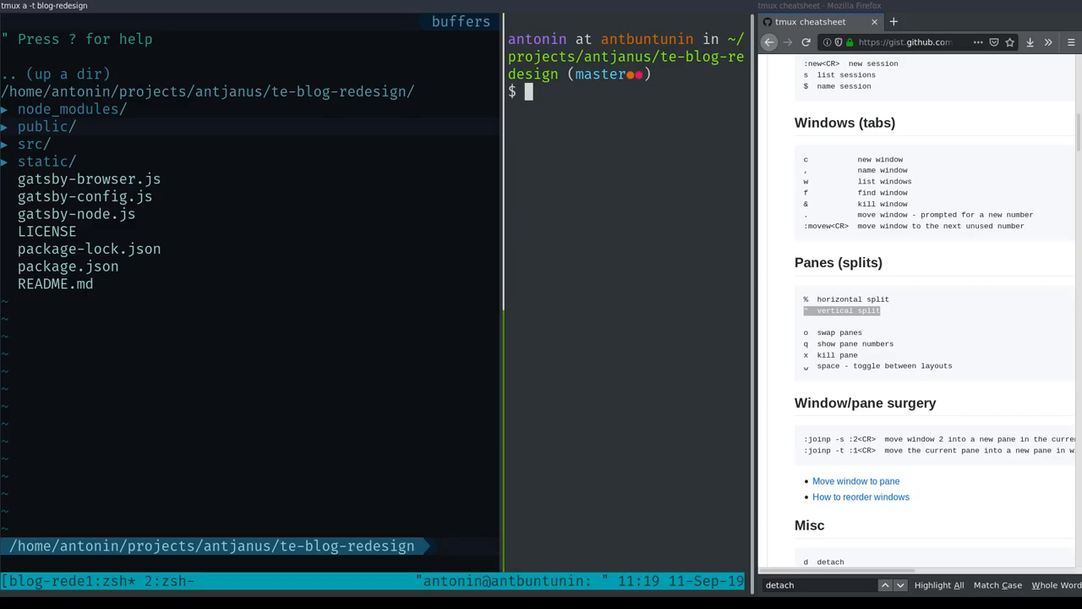
pyautogui.write('git status')
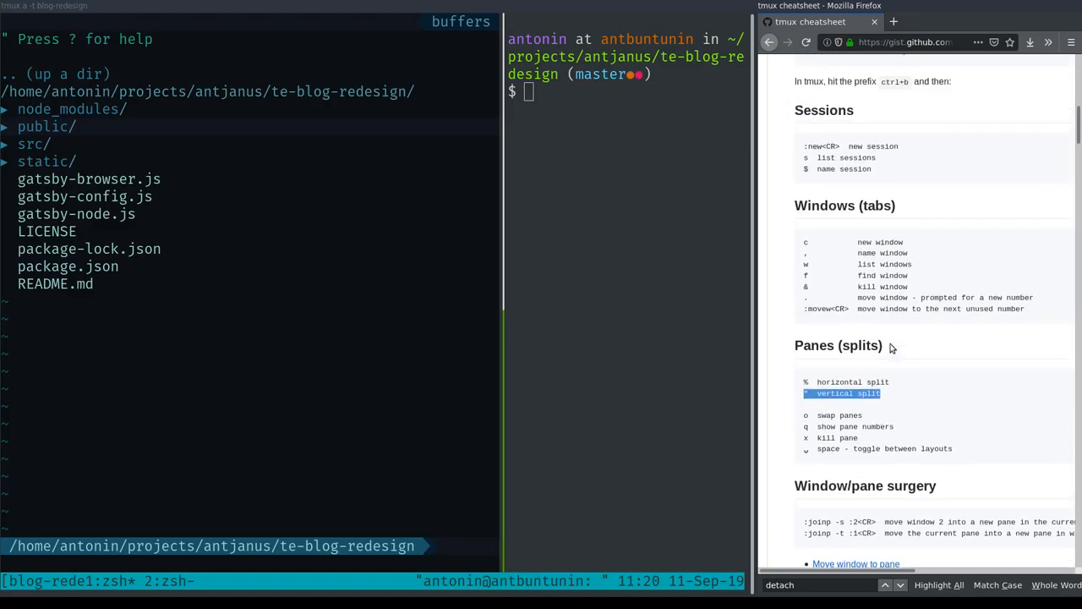
# Scroll back near the top to the 'tmux a -t myname' attach-to-named line.
pyautogui.scroll(3)
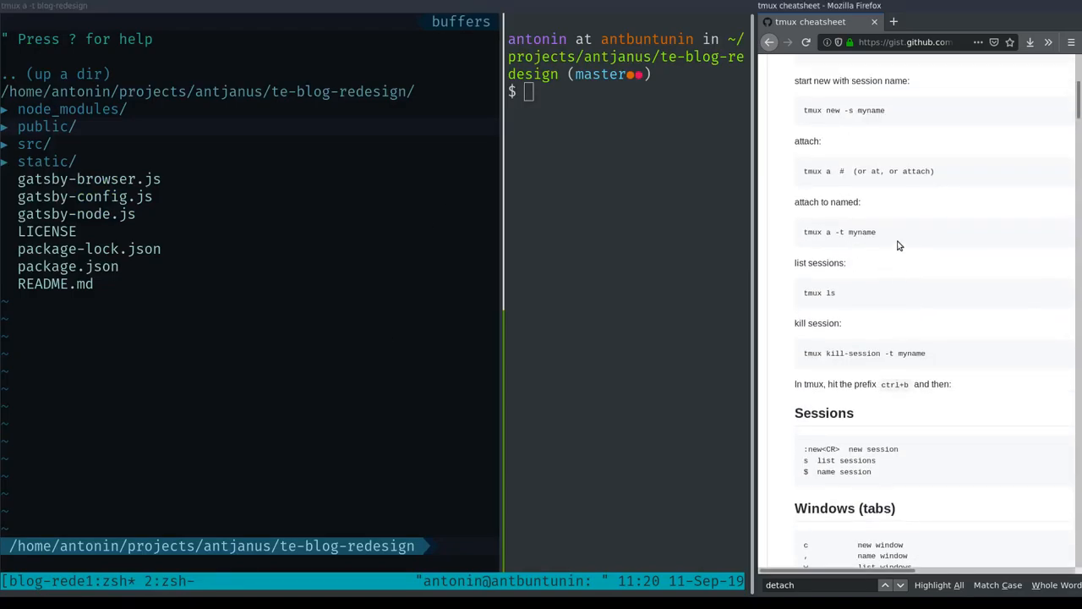
pyautogui.scroll(3)
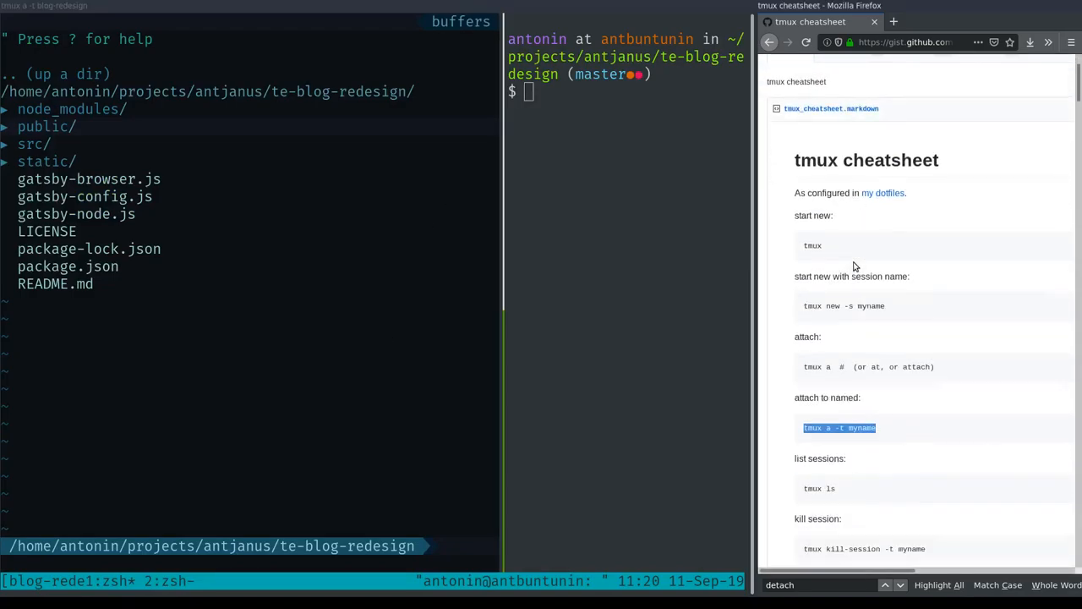
pyautogui.scroll(-3)
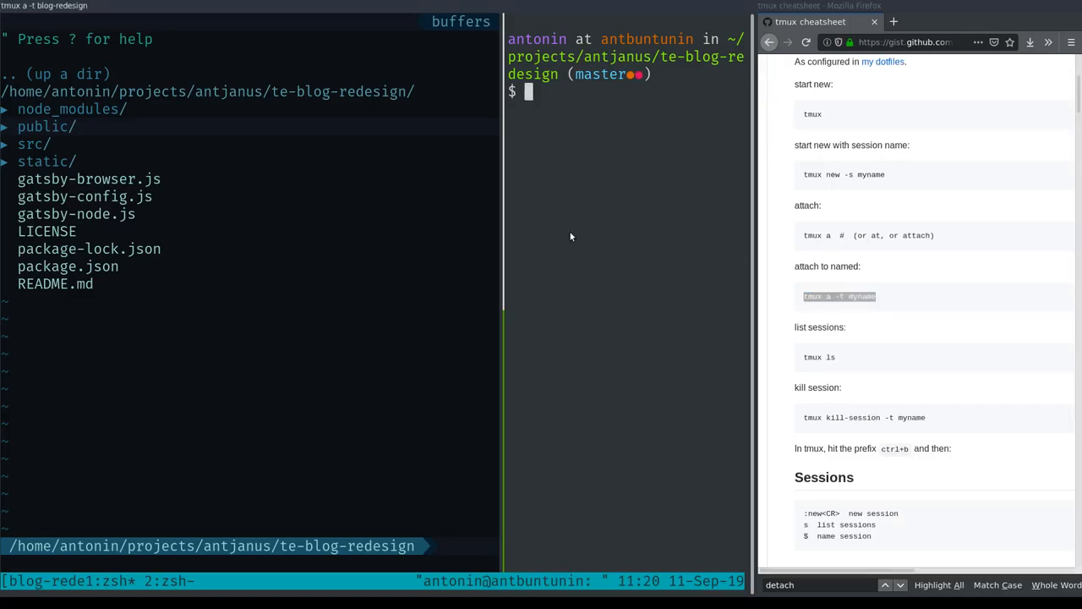